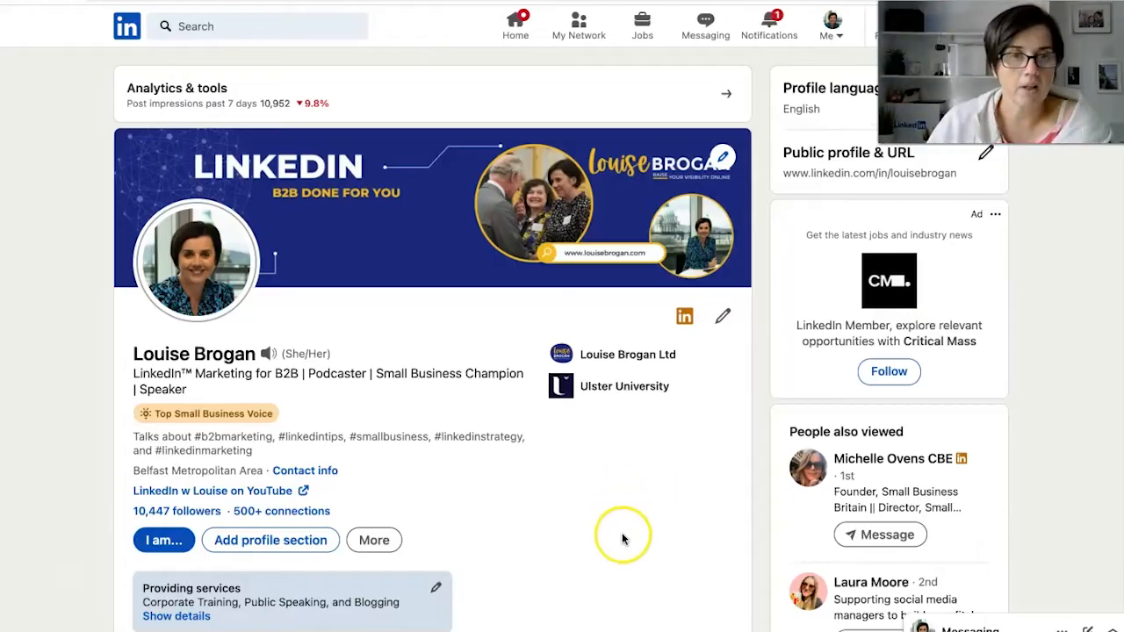
Scroll the profile down past intro, activity and About to the Experience section
{"action": "scroll", "scroll_direction": "down", "scroll_amount": 3}
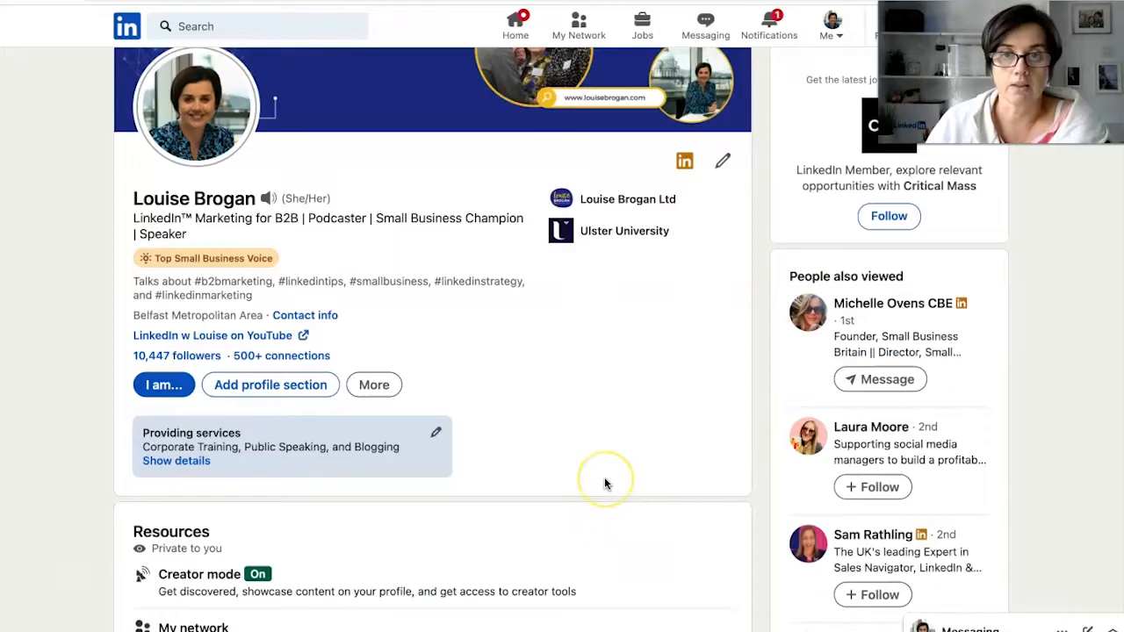
{"action": "scroll", "scroll_direction": "down", "scroll_amount": 3}
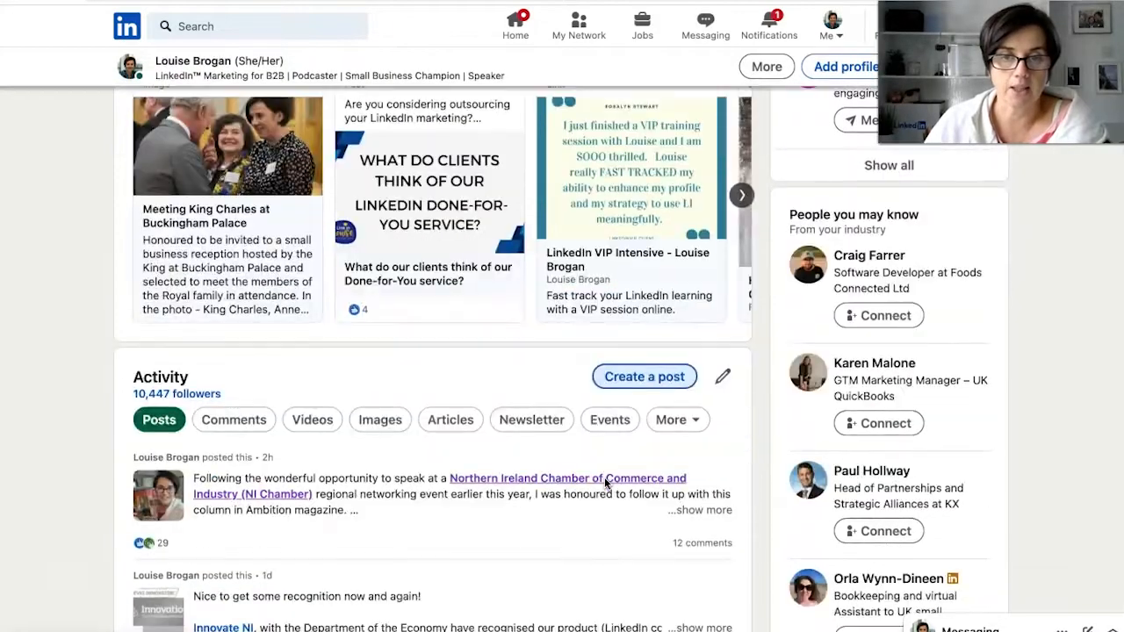
{"action": "scroll", "scroll_direction": "down", "scroll_amount": 3}
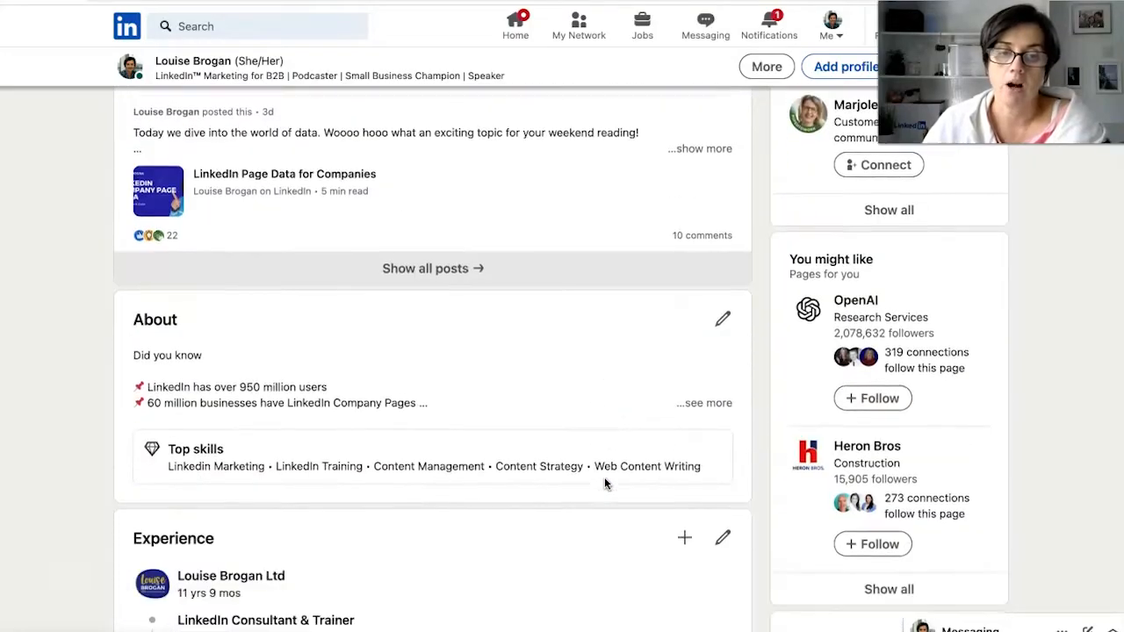
{"action": "scroll", "scroll_direction": "down", "scroll_amount": 3}
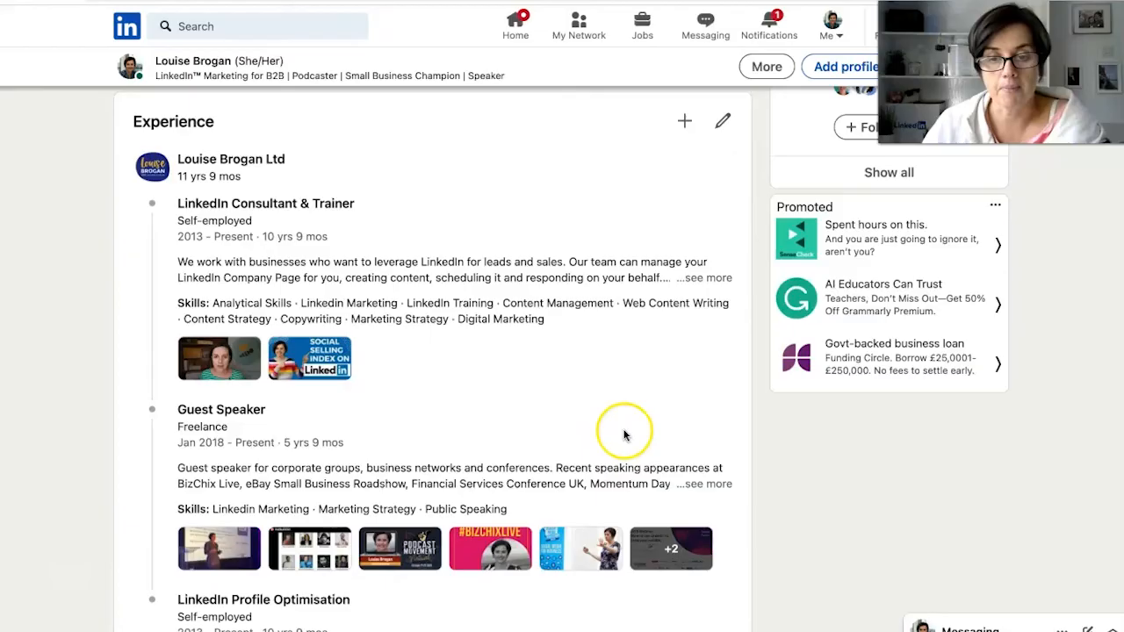
{"action": "mouse_move", "coordinate": [632, 420]}
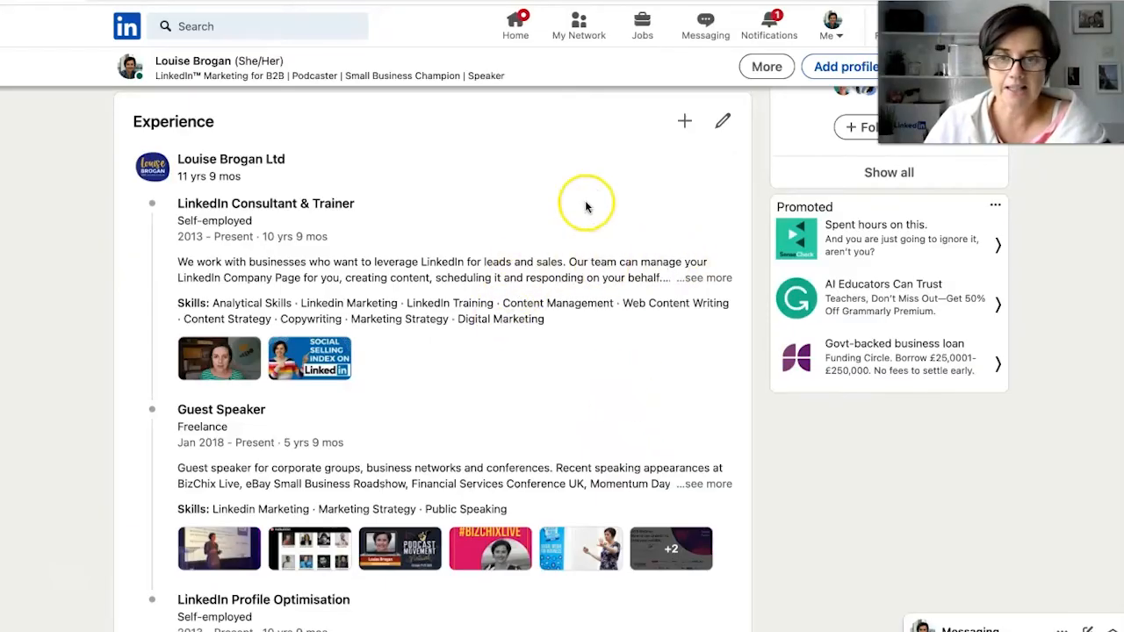
{"action": "mouse_move", "coordinate": [685, 121]}
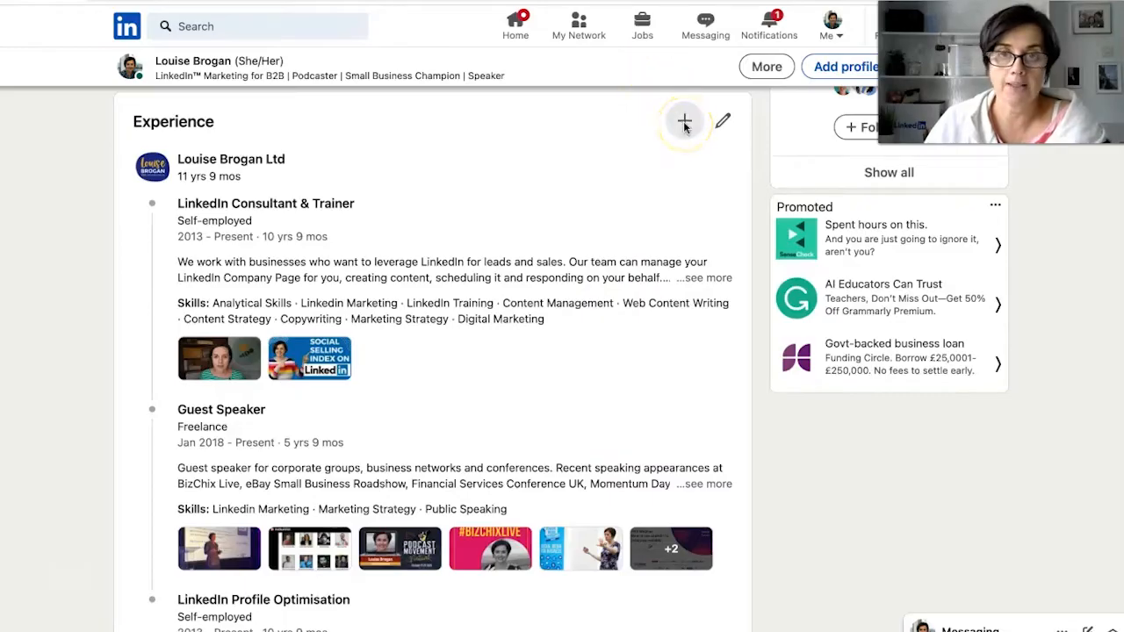
Add a new position from the Experience section and begin entering its title, Video Streamer
{"action": "left_click", "coordinate": [685, 120]}
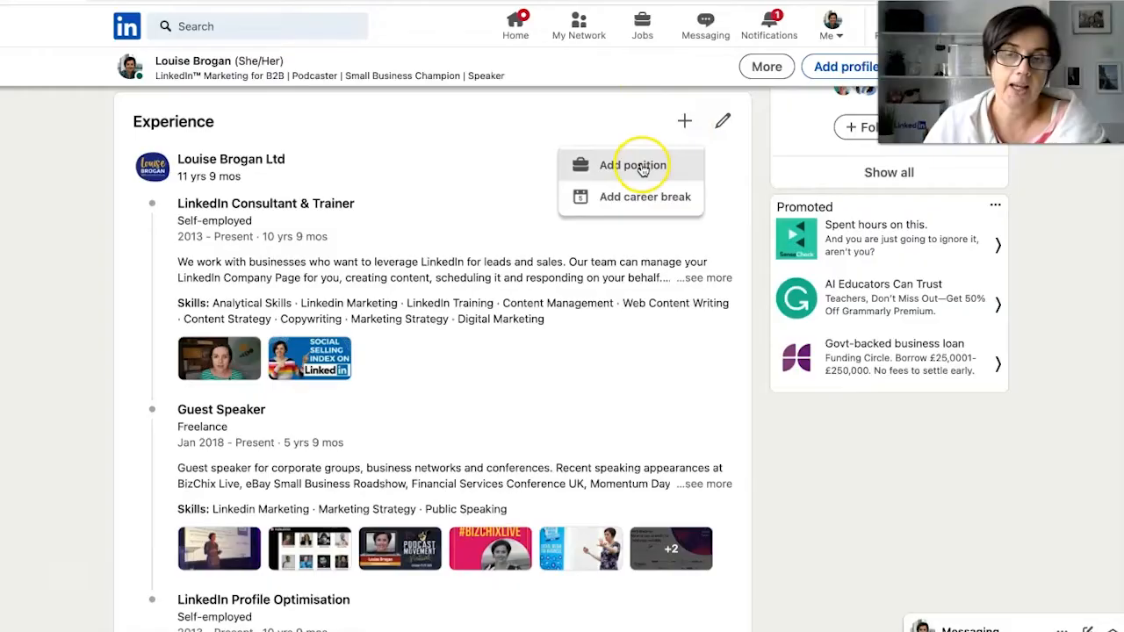
{"action": "left_click", "coordinate": [633, 165]}
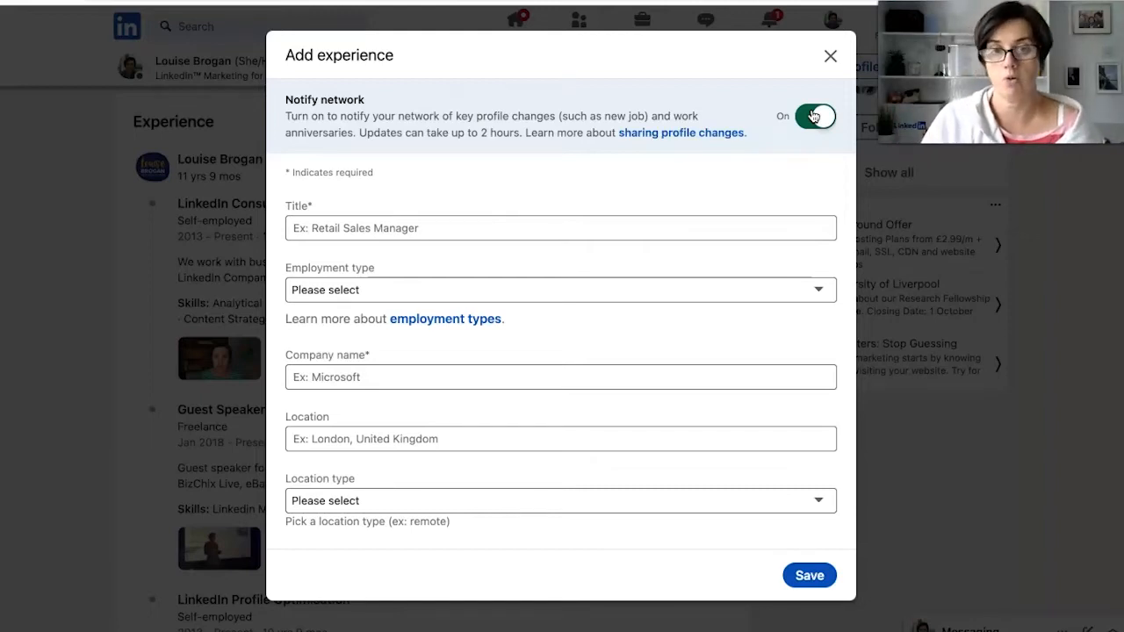
{"action": "mouse_move", "coordinate": [470, 214]}
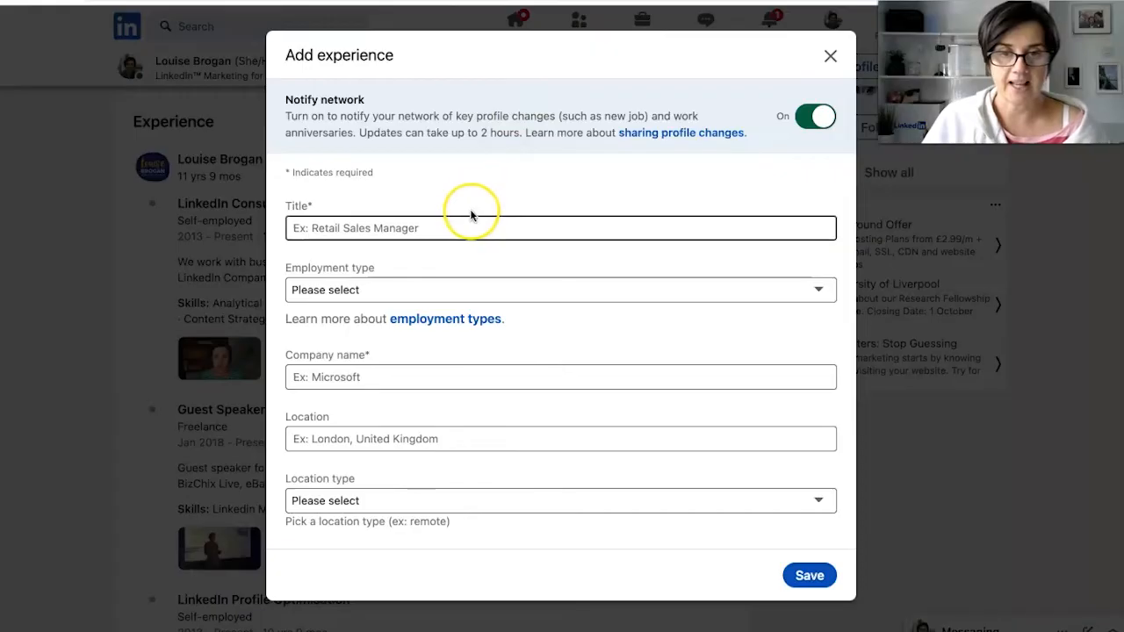
{"action": "left_click", "coordinate": [562, 376]}
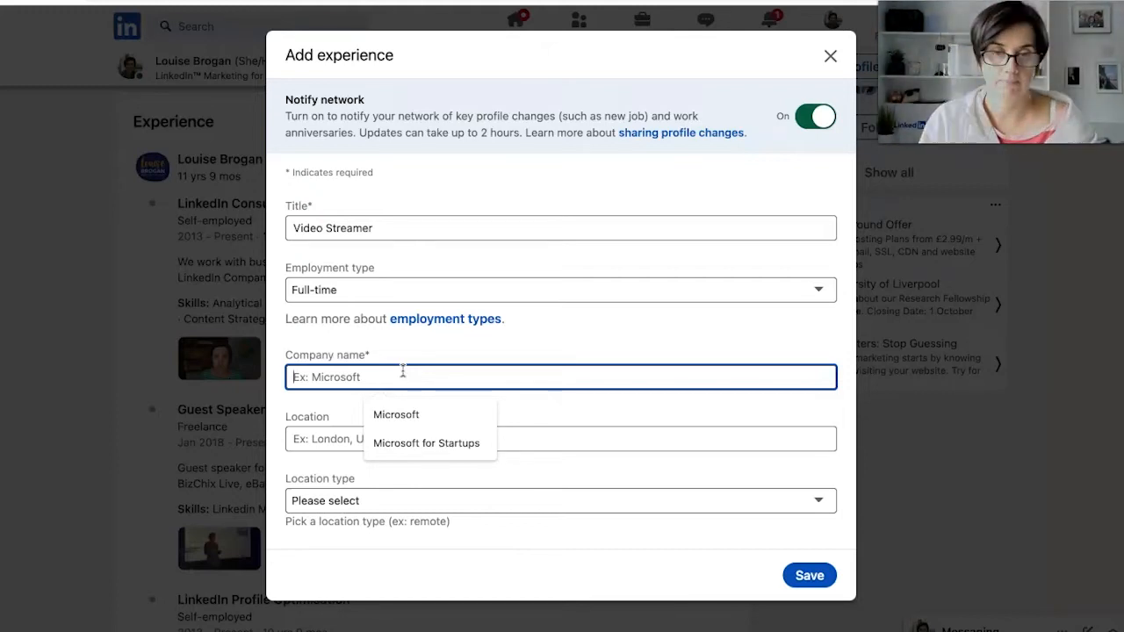
Set the company to Louise Brogan Ltd from suggestions and the location type to Hybrid
{"action": "type", "text": "louise"}
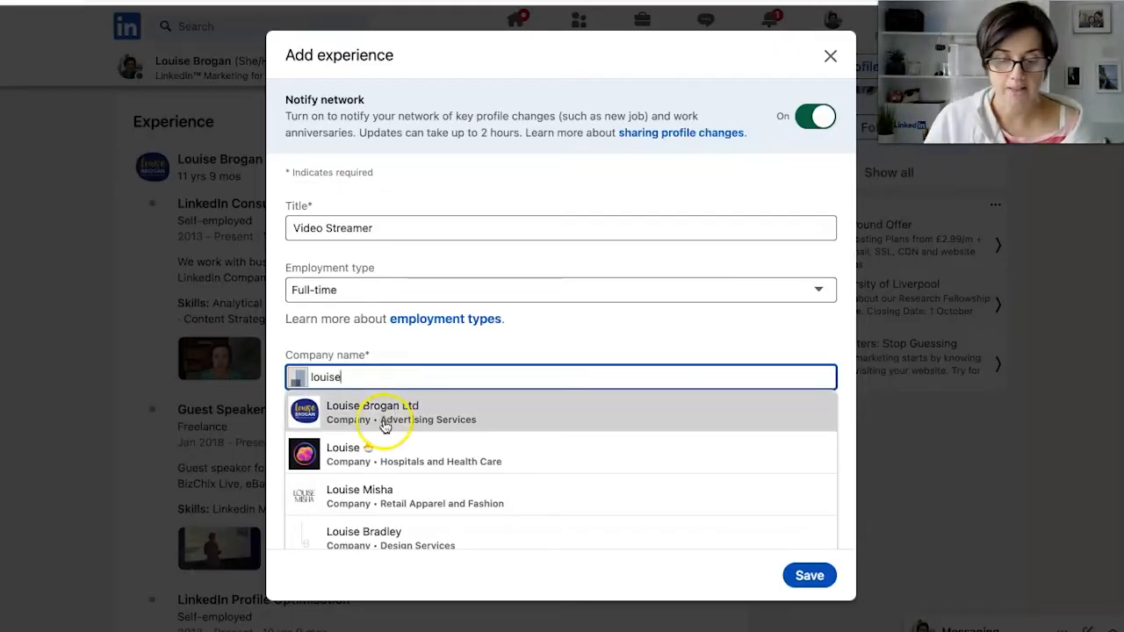
{"action": "left_click", "coordinate": [381, 411]}
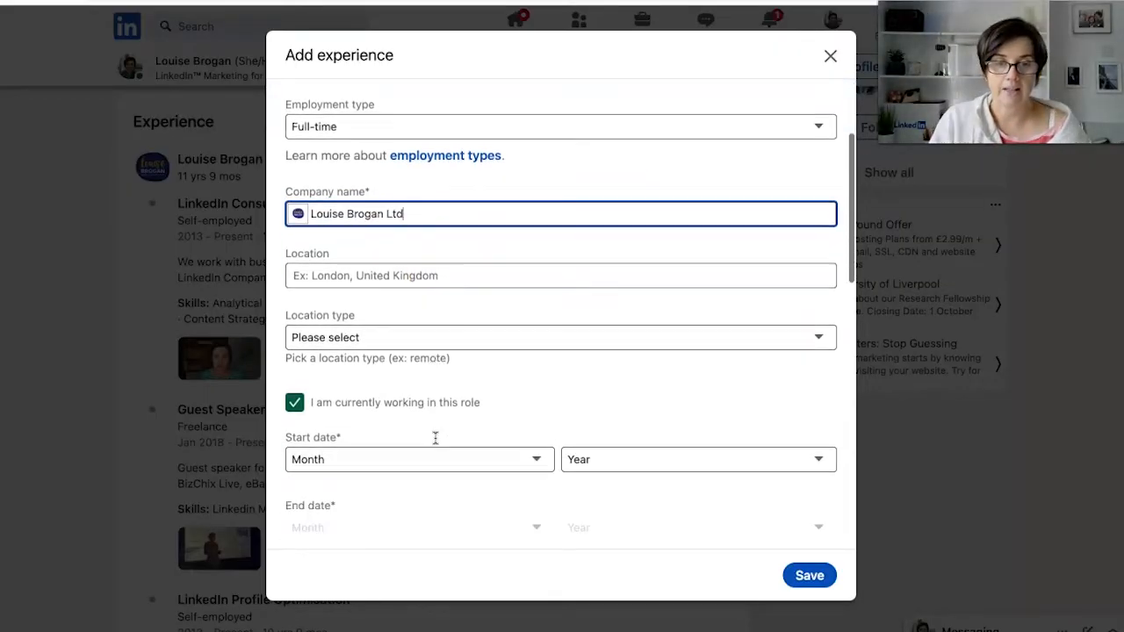
{"action": "left_click", "coordinate": [562, 337]}
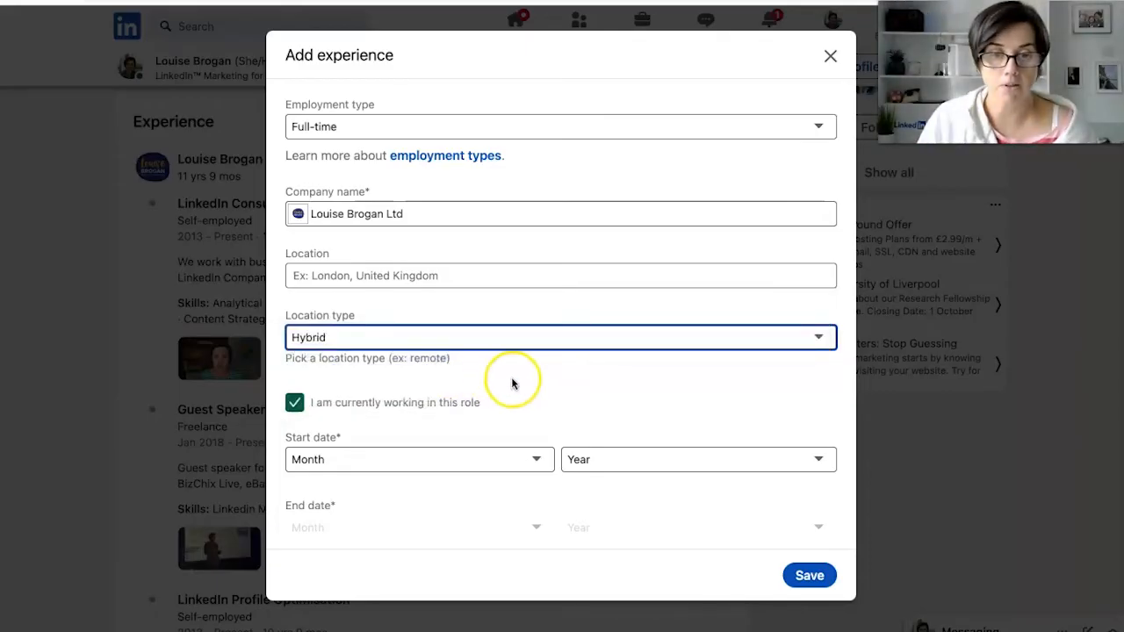
Set the start date to January 2019 and keep the role marked as current
{"action": "scroll", "scroll_direction": "down", "scroll_amount": 3}
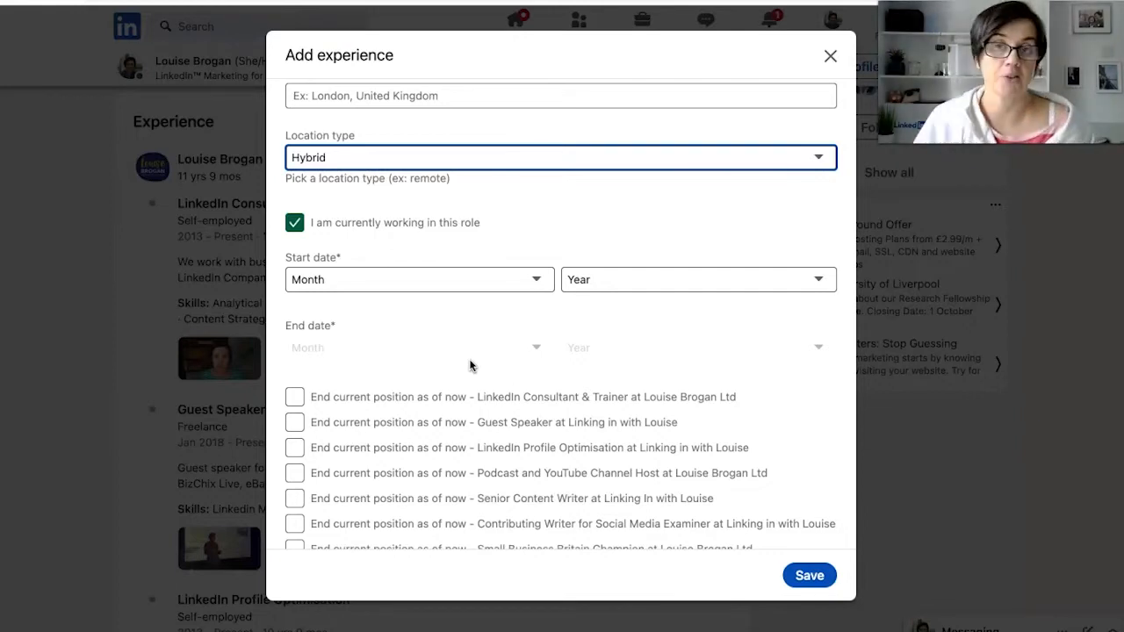
{"action": "mouse_move", "coordinate": [489, 312]}
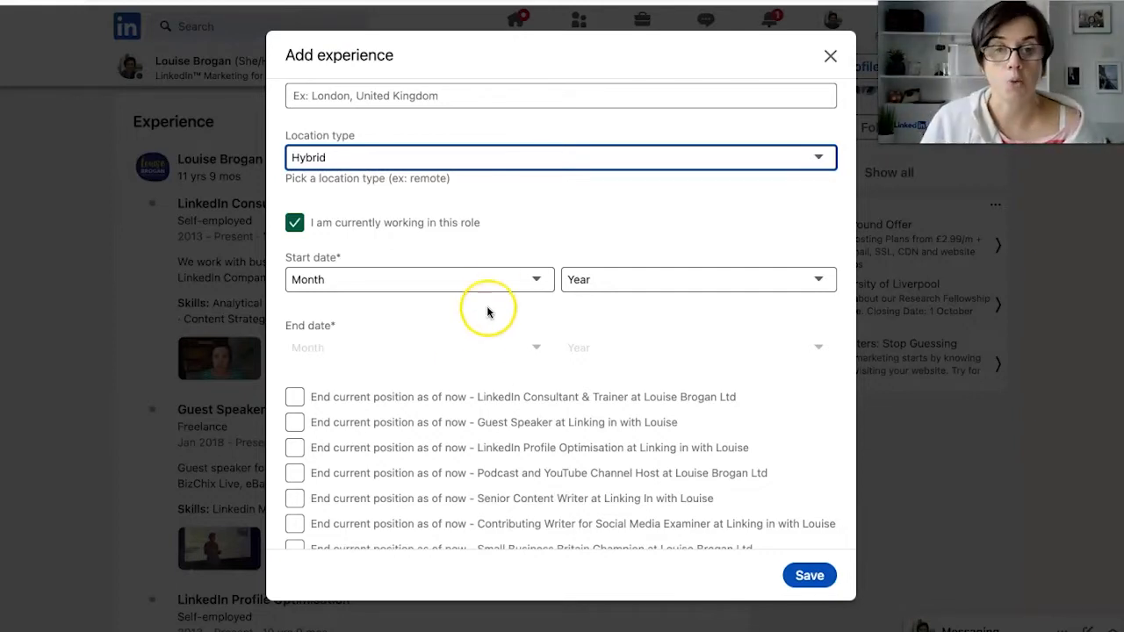
{"action": "left_click", "coordinate": [413, 279]}
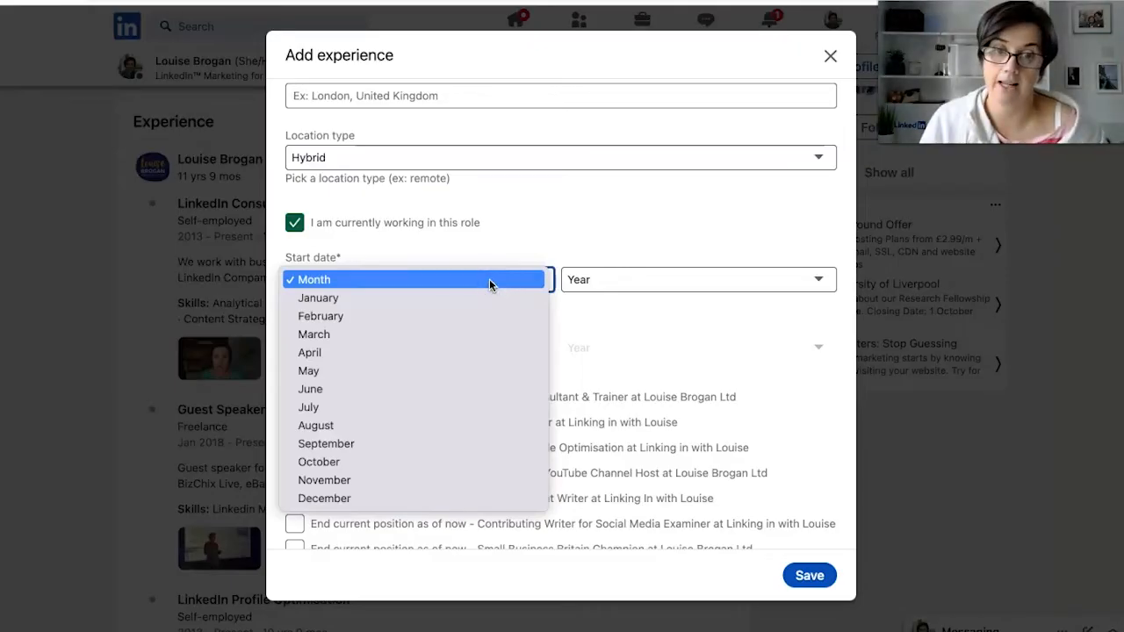
{"action": "mouse_move", "coordinate": [426, 397]}
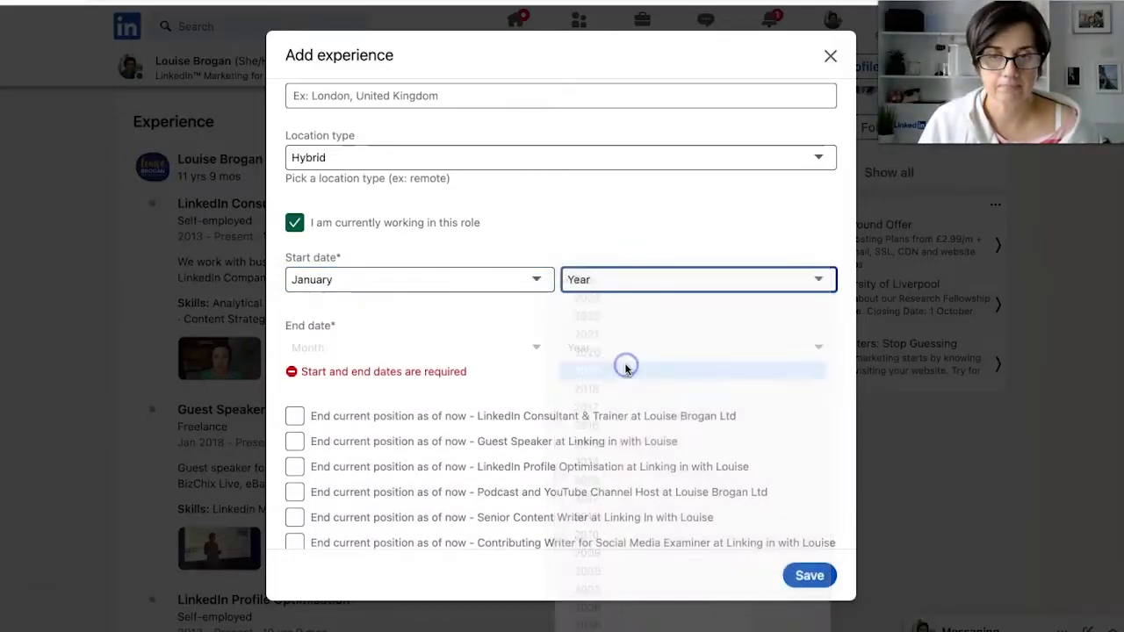
{"action": "left_click", "coordinate": [626, 364]}
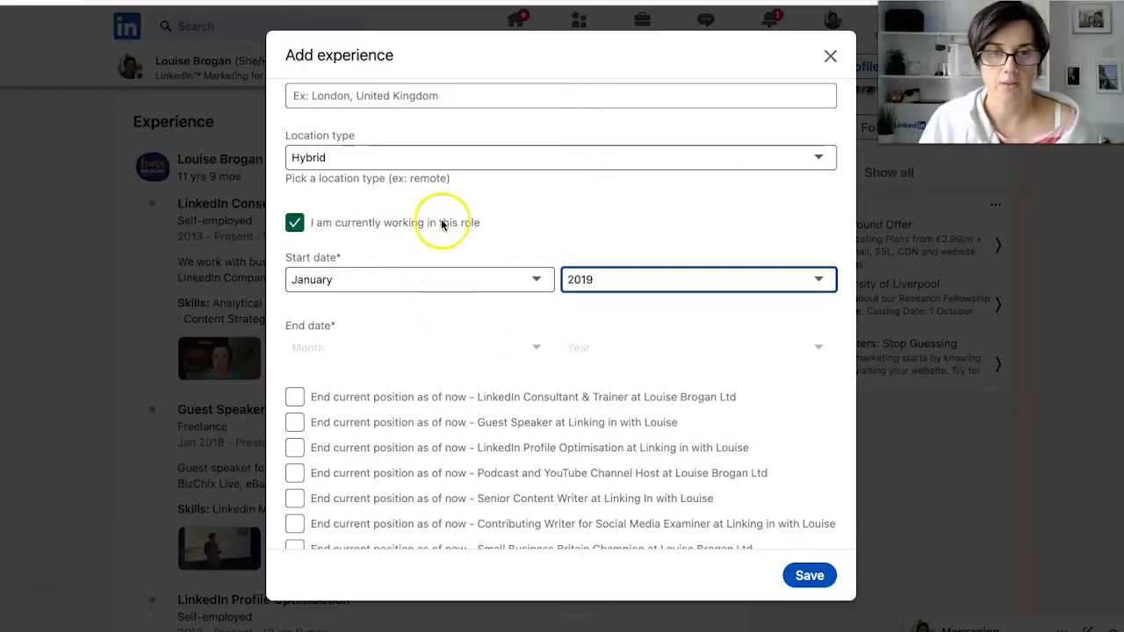
{"action": "mouse_move", "coordinate": [544, 225]}
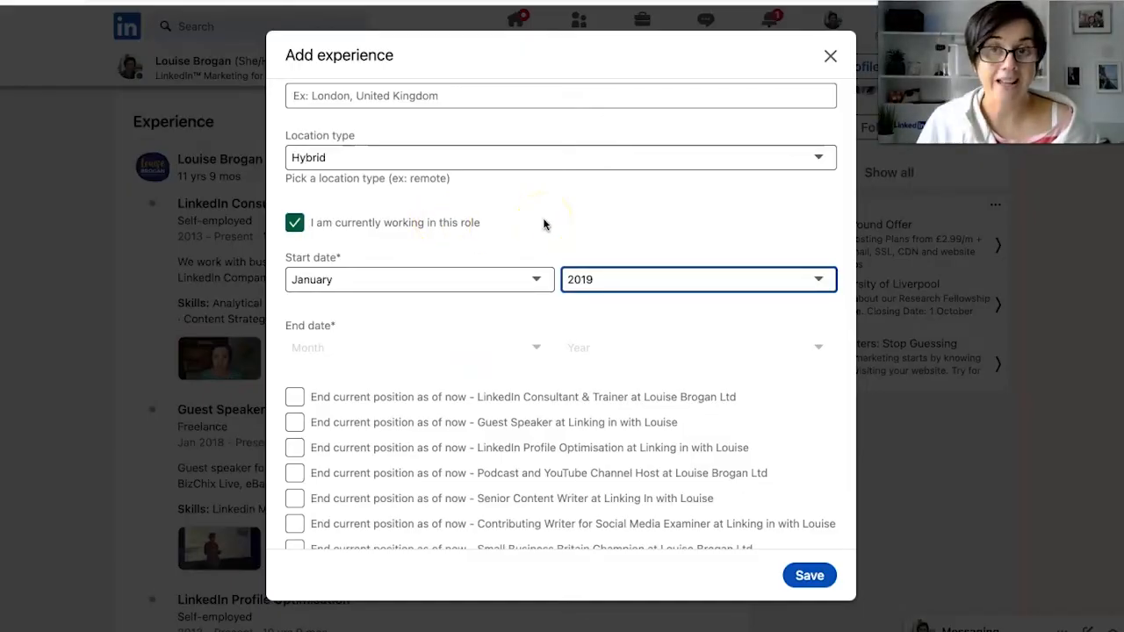
{"action": "left_click", "coordinate": [295, 221]}
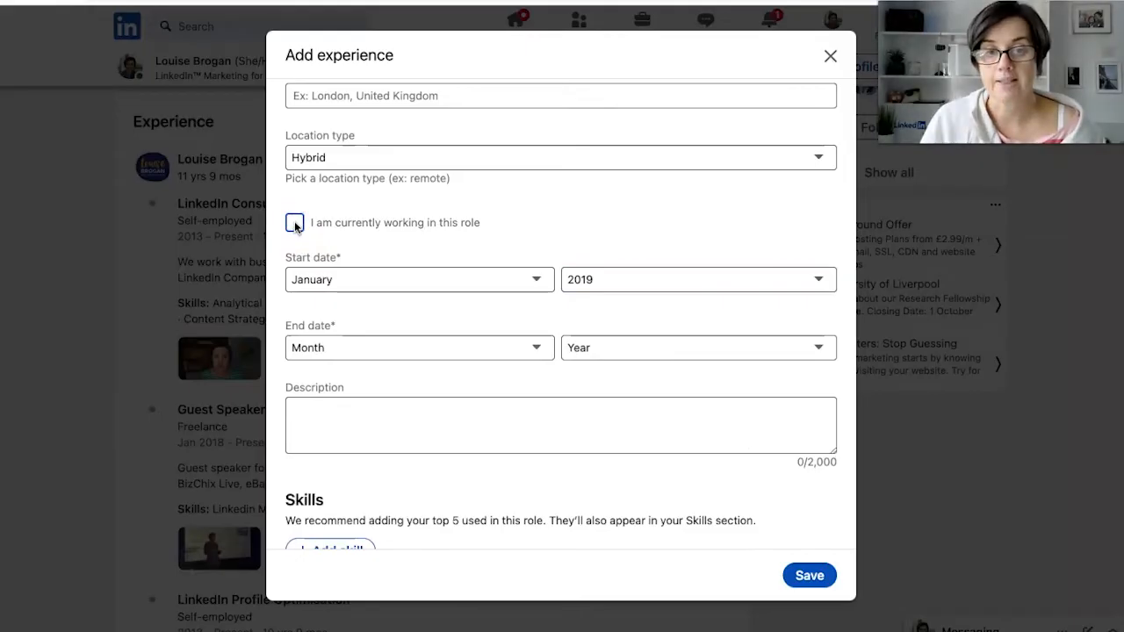
{"action": "left_click", "coordinate": [295, 221]}
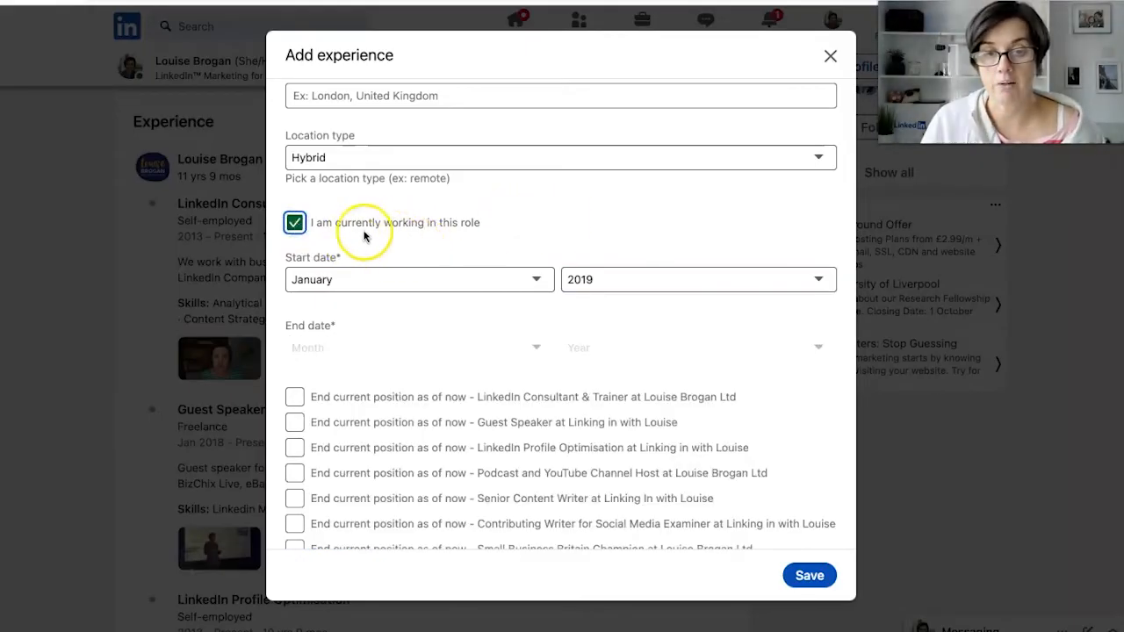
Scroll to the Industry field and open the Help article on industry options
{"action": "scroll", "scroll_direction": "down", "scroll_amount": 3}
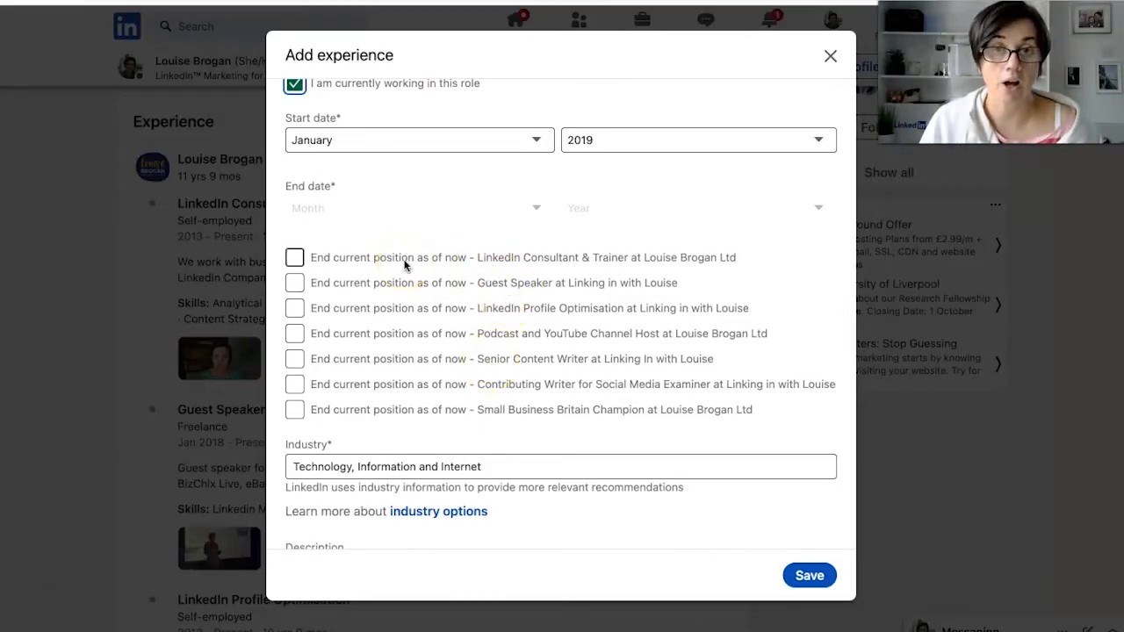
{"action": "mouse_move", "coordinate": [397, 334]}
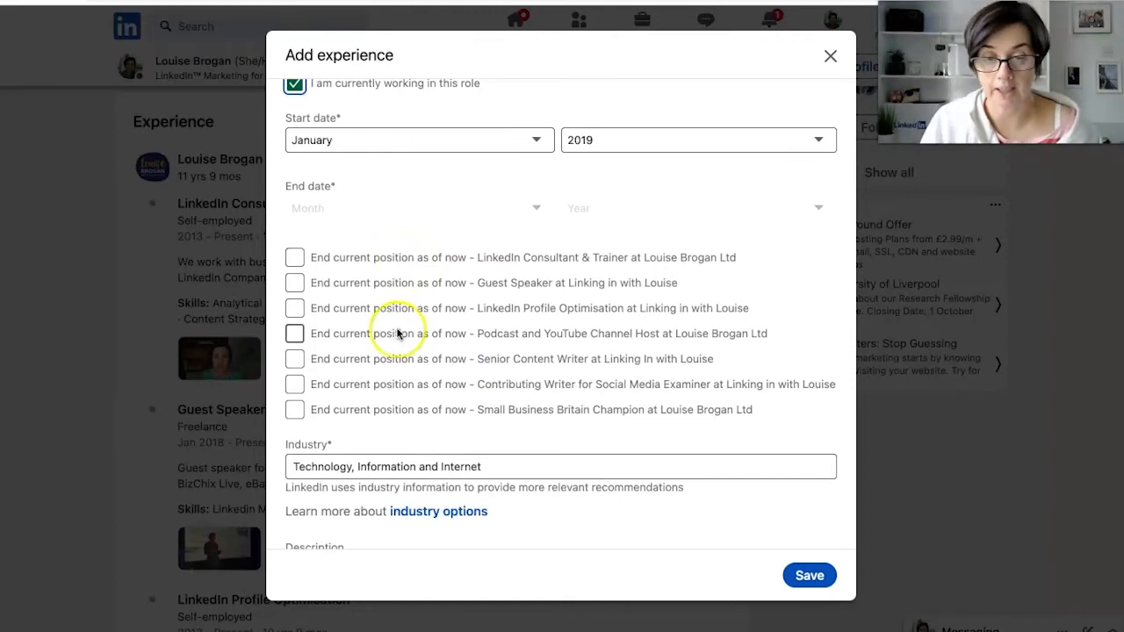
{"action": "mouse_move", "coordinate": [600, 302]}
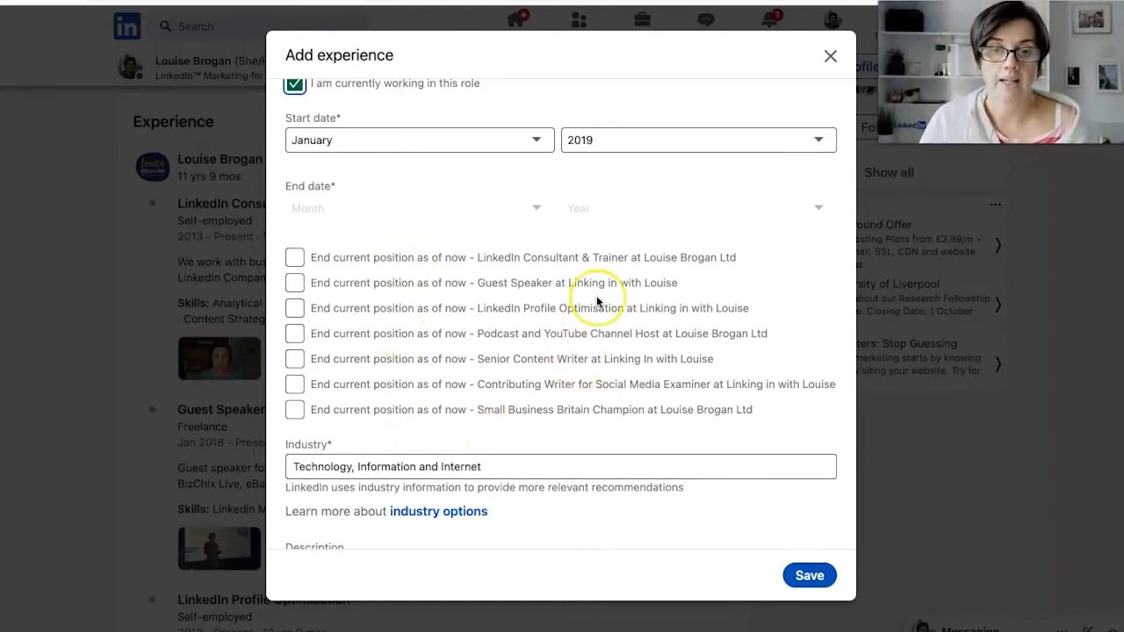
{"action": "scroll", "scroll_direction": "down", "scroll_amount": 3}
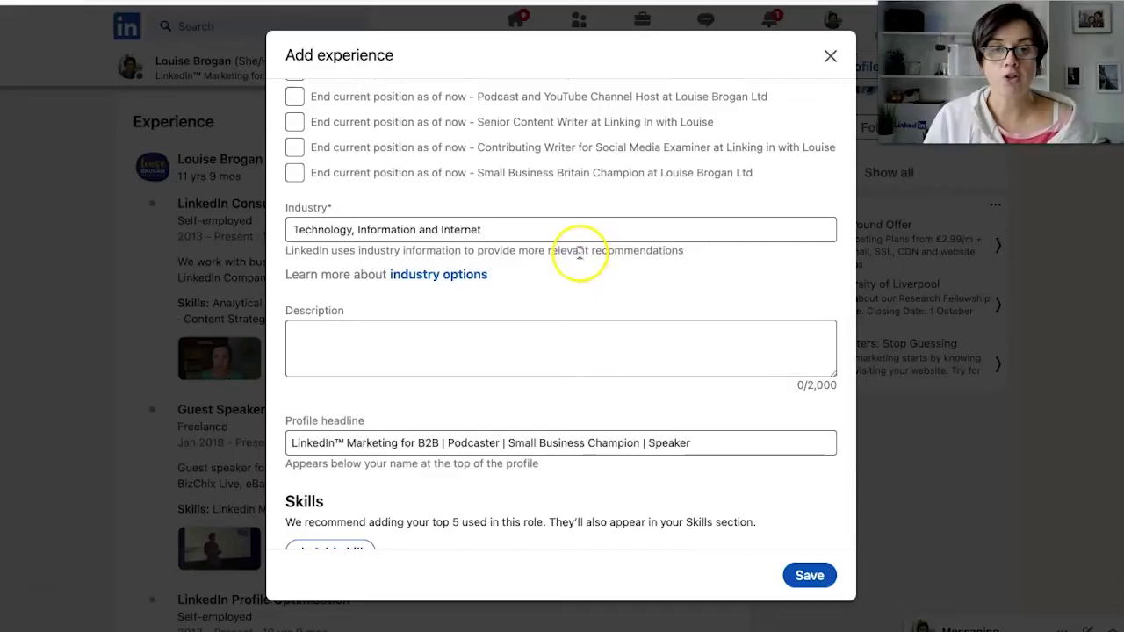
{"action": "mouse_move", "coordinate": [432, 281]}
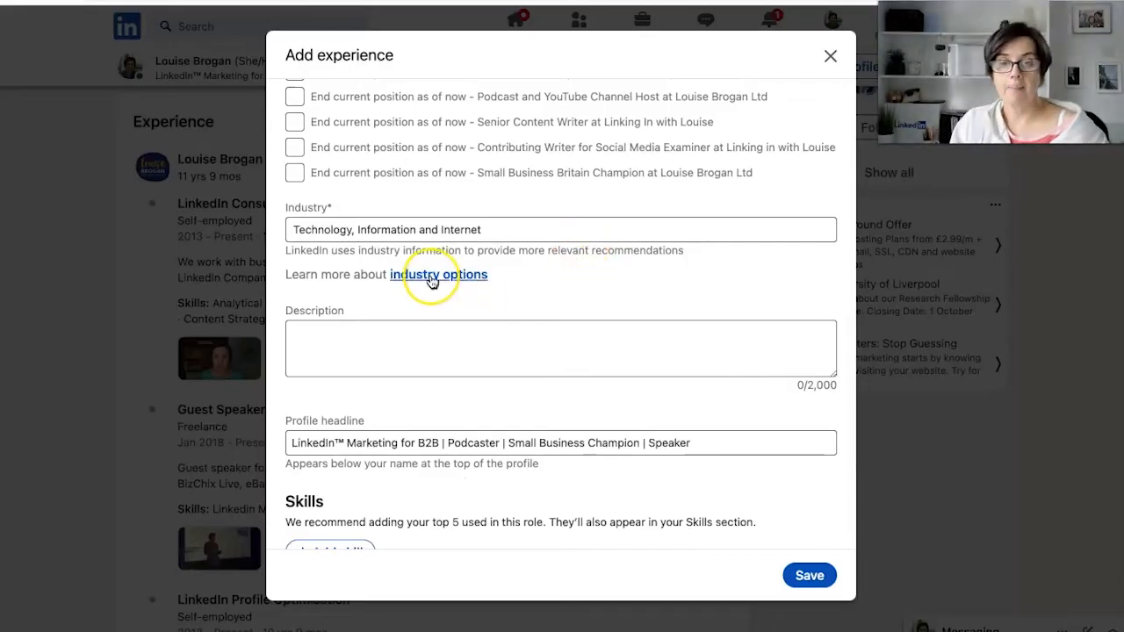
{"action": "left_click", "coordinate": [437, 274]}
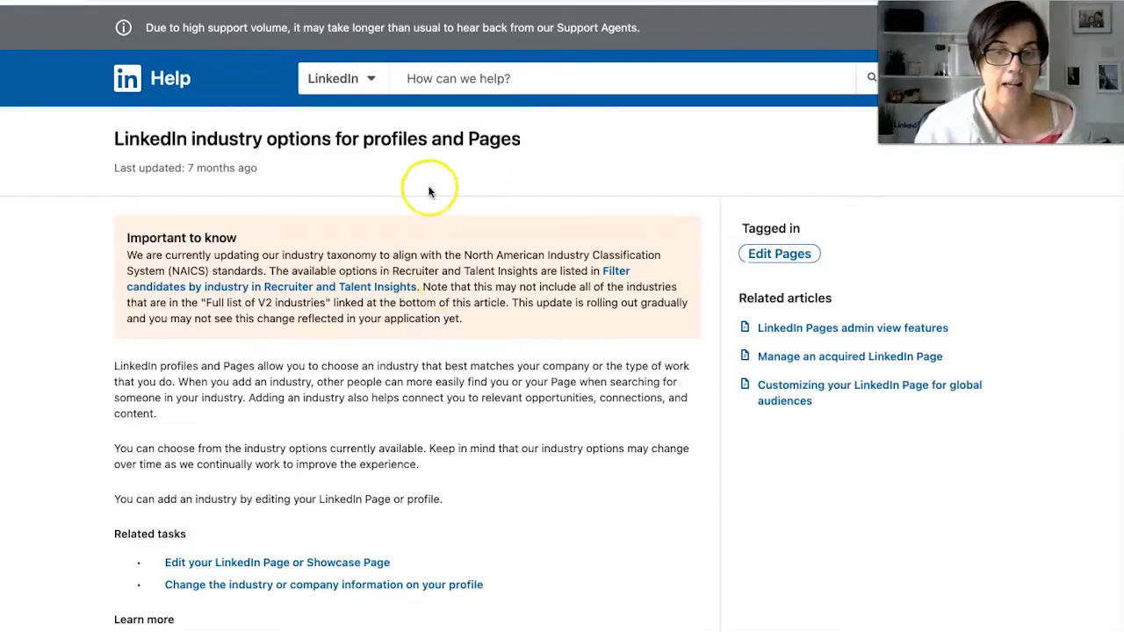
{"action": "mouse_move", "coordinate": [257, 320]}
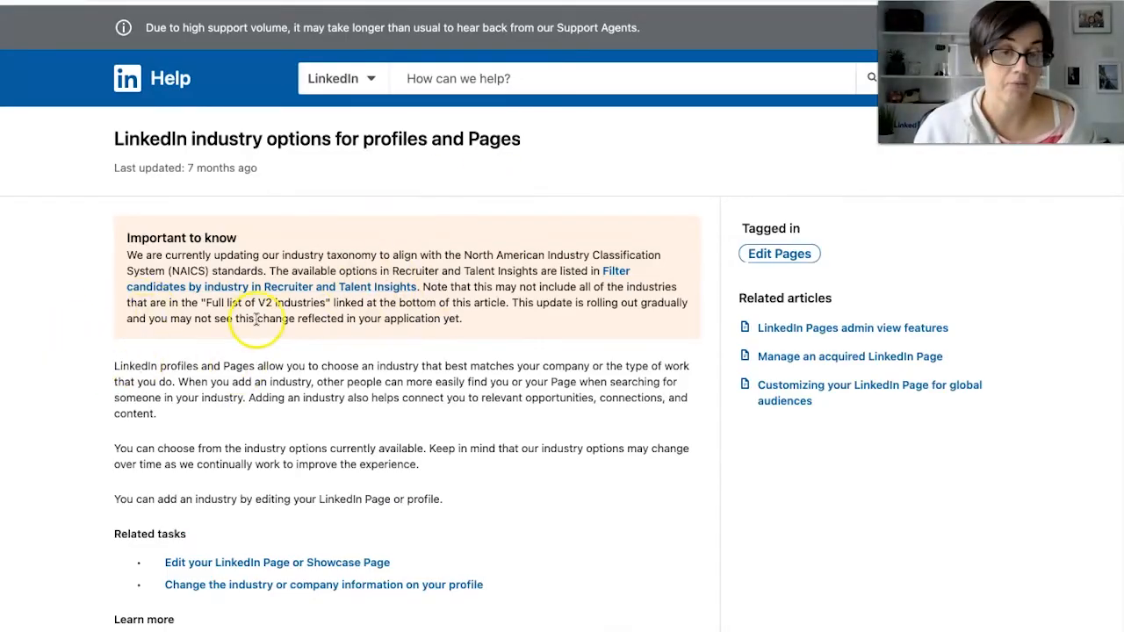
{"action": "mouse_move", "coordinate": [606, 403]}
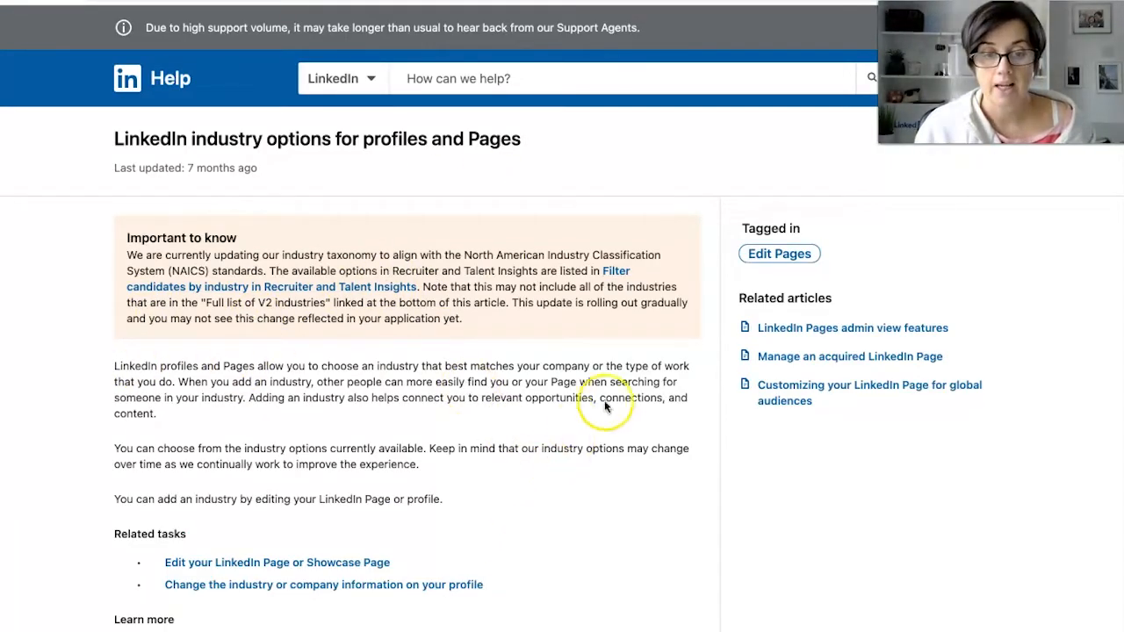
{"action": "mouse_move", "coordinate": [572, 357]}
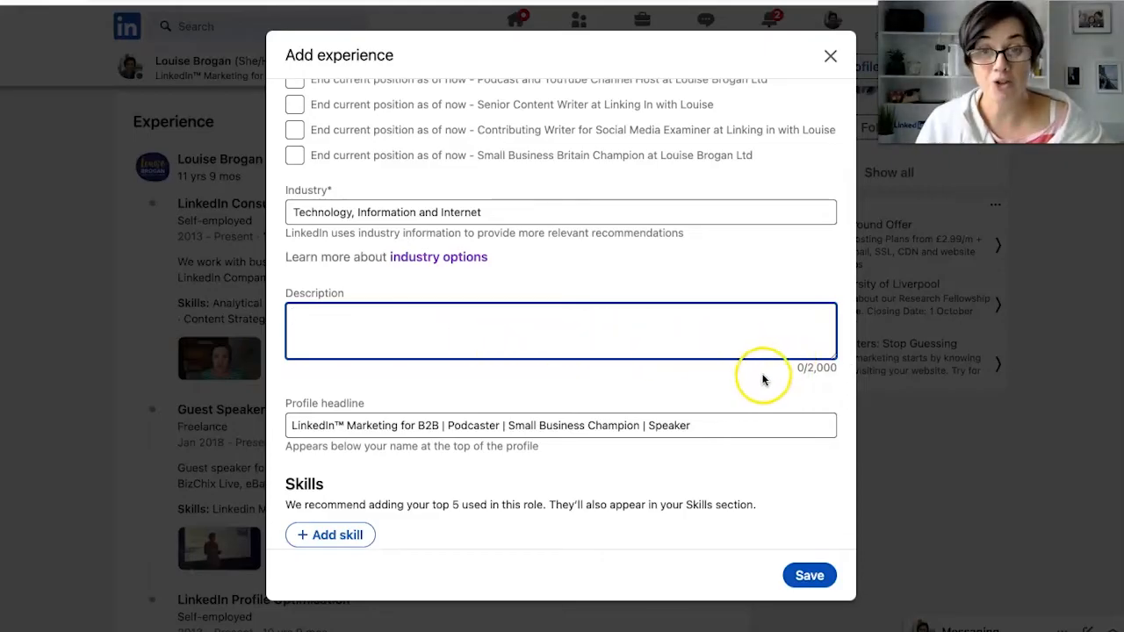
{"action": "scroll", "scroll_direction": "down", "scroll_amount": 3}
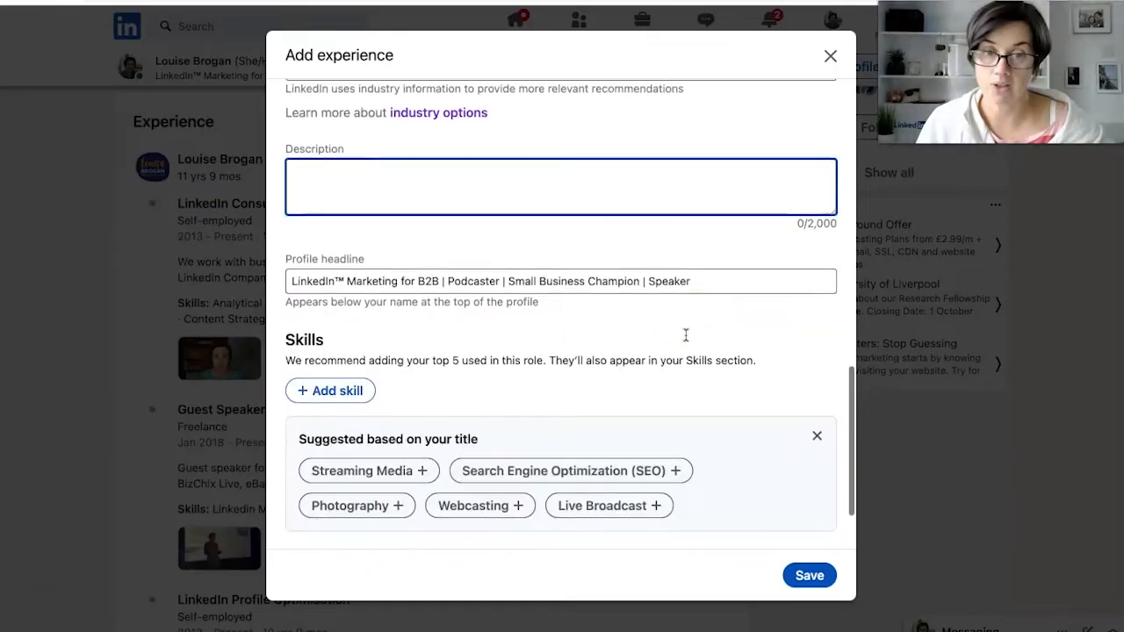
{"action": "mouse_move", "coordinate": [590, 324]}
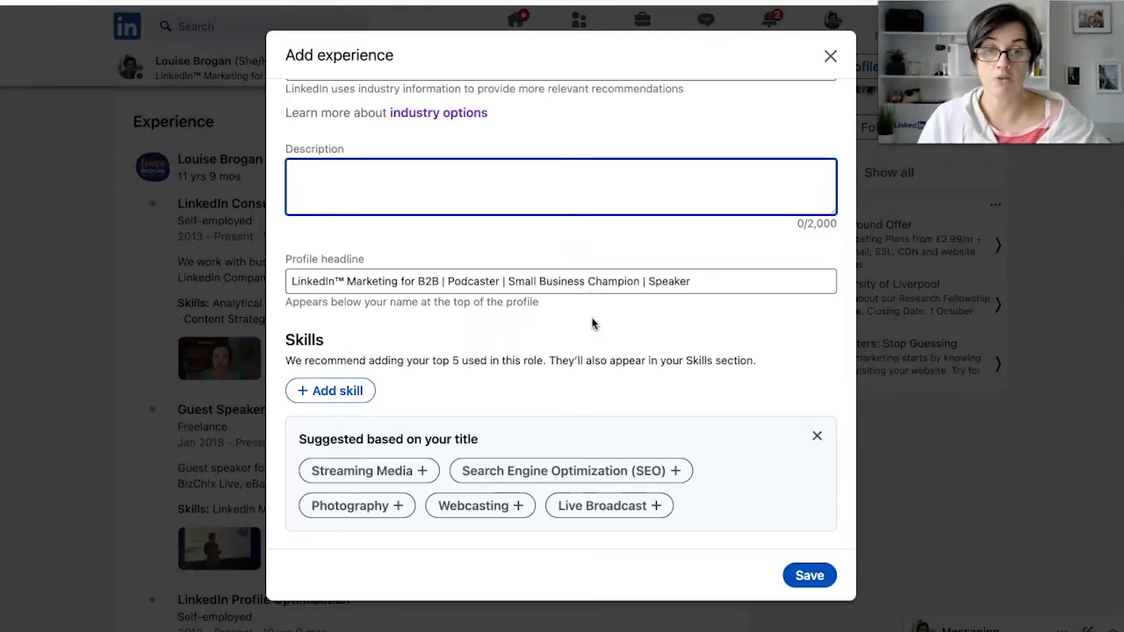
{"action": "mouse_move", "coordinate": [579, 333]}
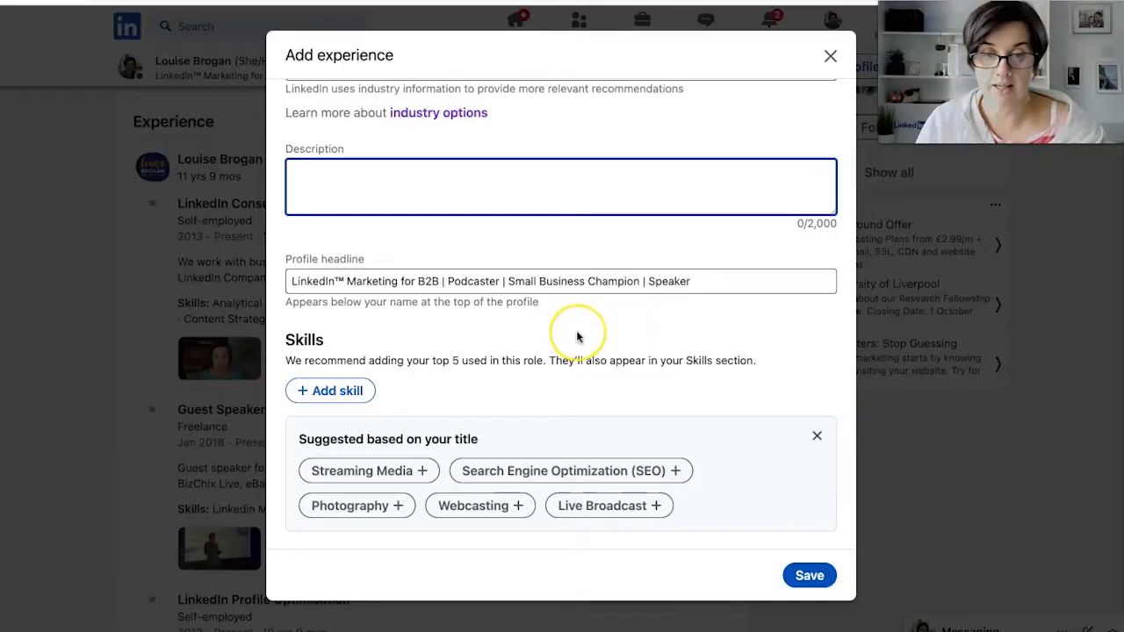
{"action": "scroll", "scroll_direction": "down", "scroll_amount": 3}
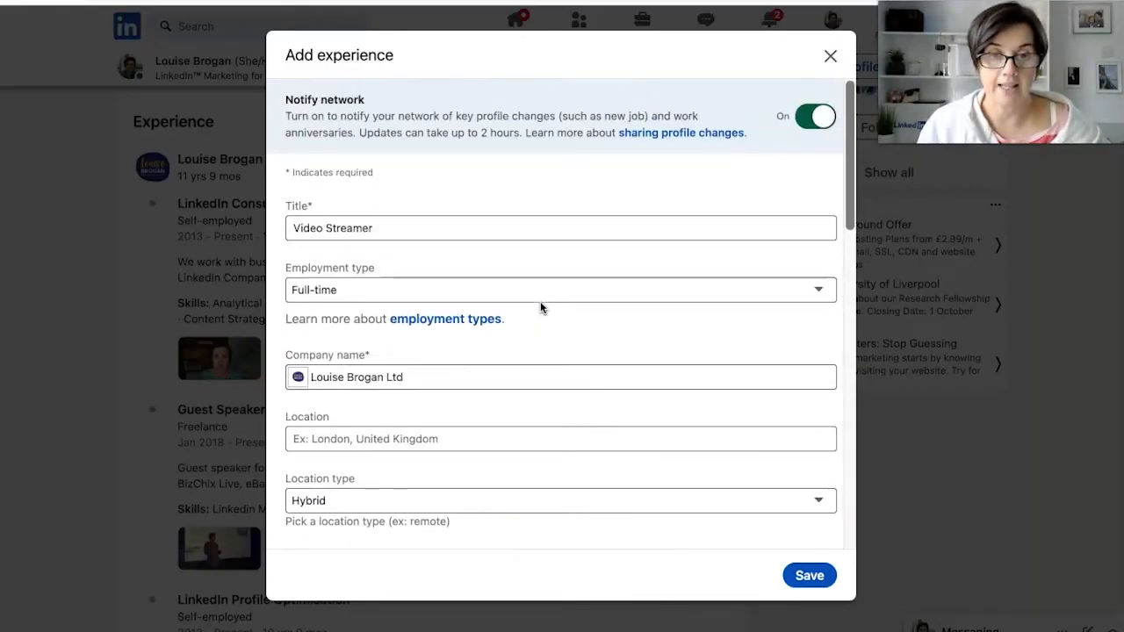
{"action": "scroll", "scroll_direction": "down", "scroll_amount": 3}
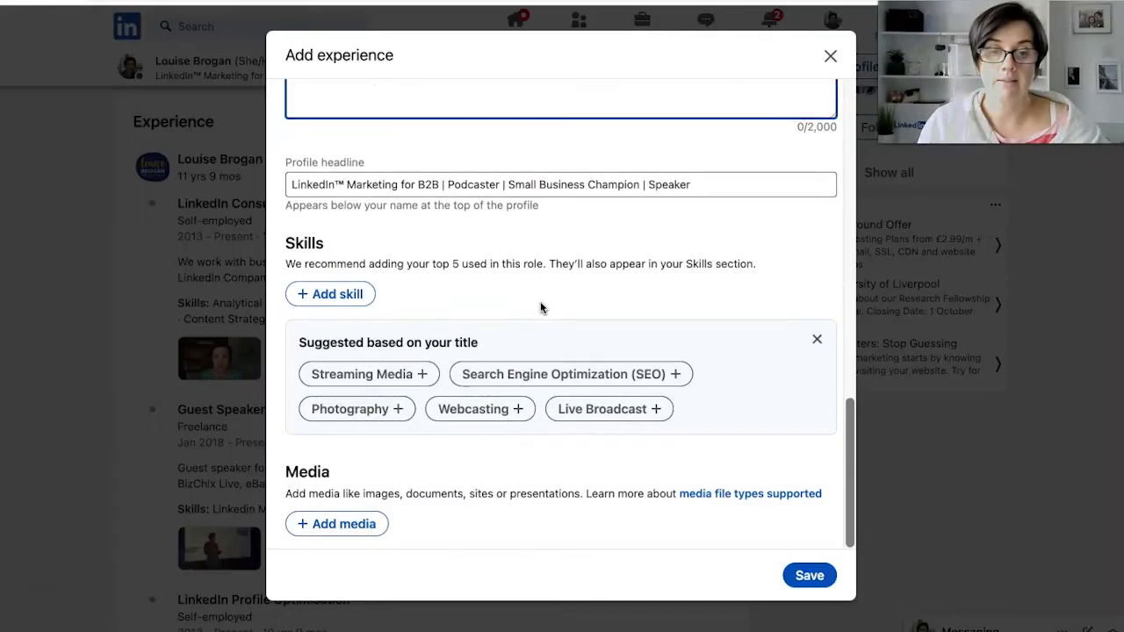
Add the suggested skills Streaming Media, Live Broadcast and Webcasting to the position
{"action": "left_click", "coordinate": [369, 374]}
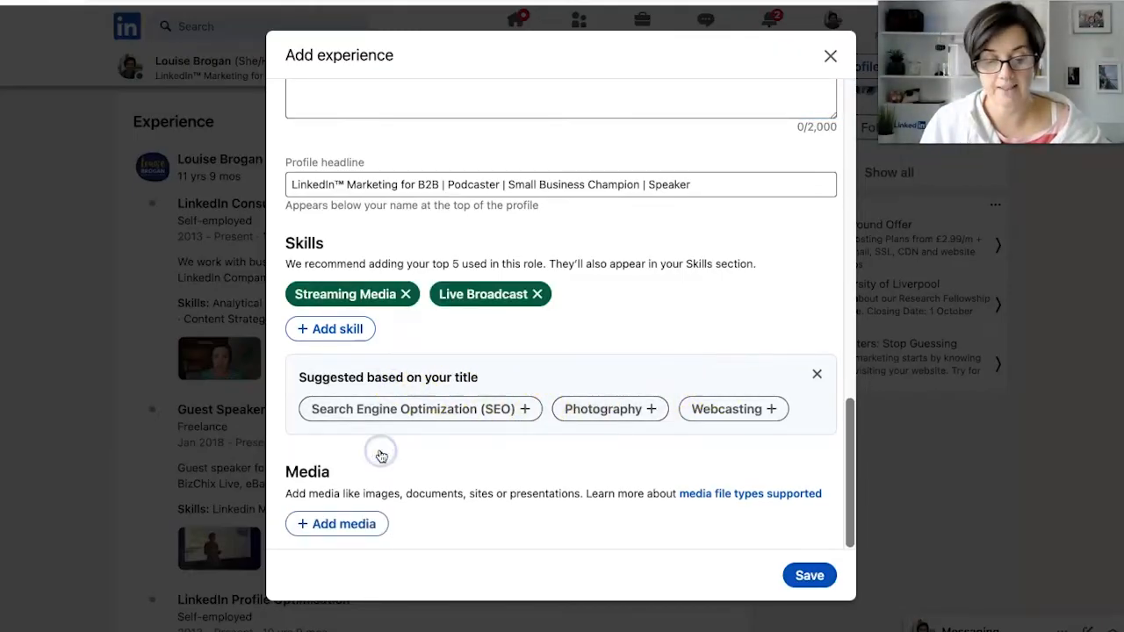
{"action": "left_click", "coordinate": [735, 409]}
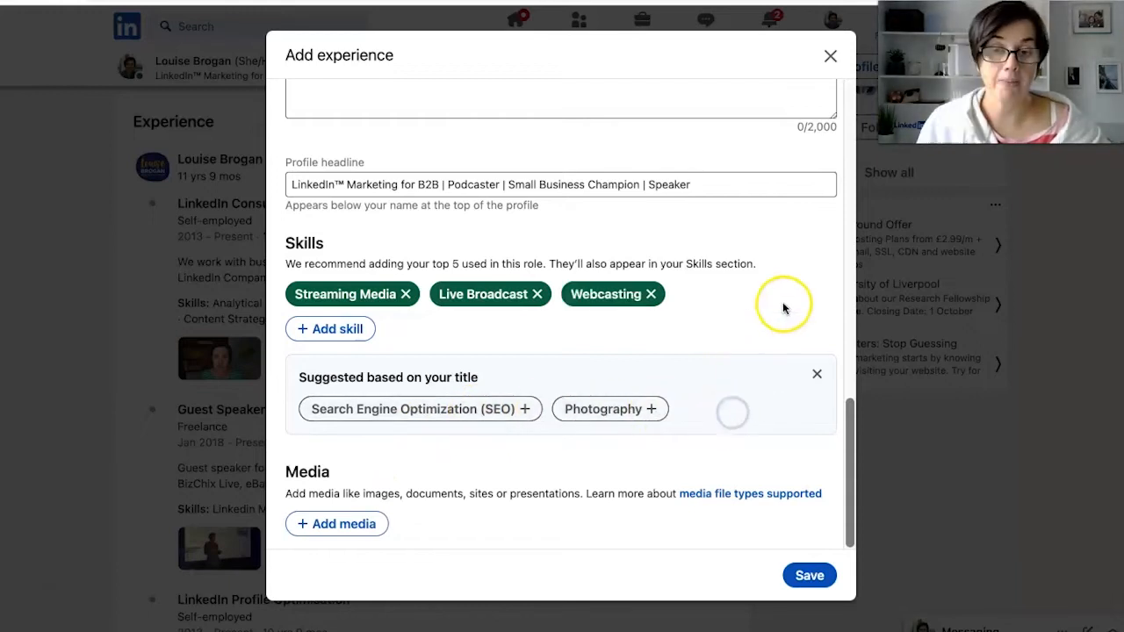
{"action": "mouse_move", "coordinate": [443, 523]}
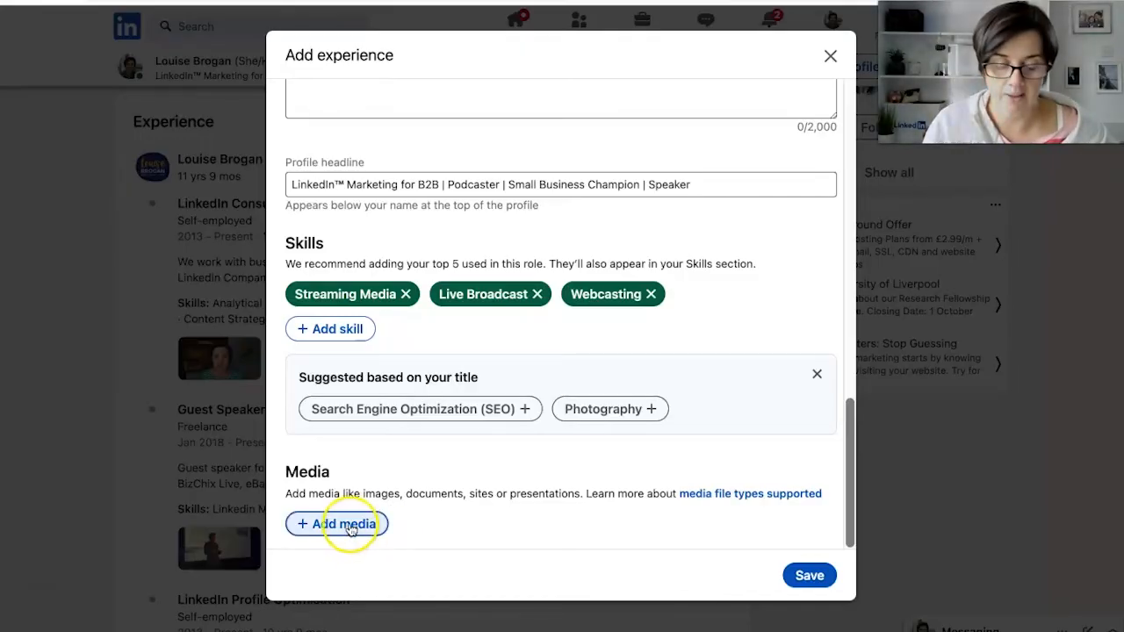
{"action": "left_click", "coordinate": [337, 524]}
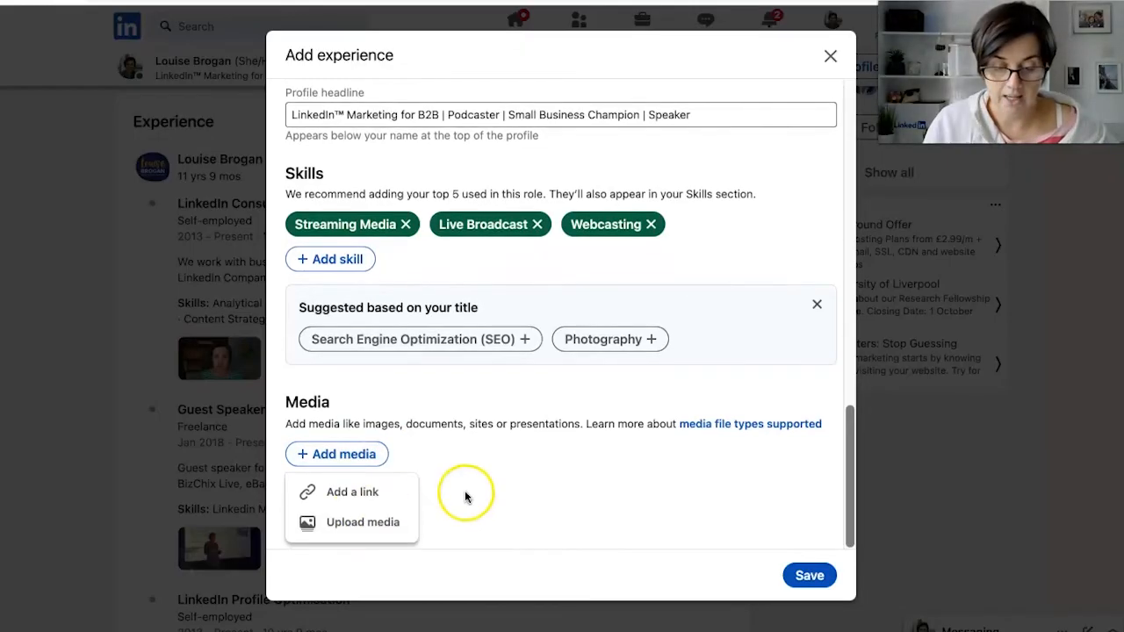
{"action": "left_click", "coordinate": [351, 492]}
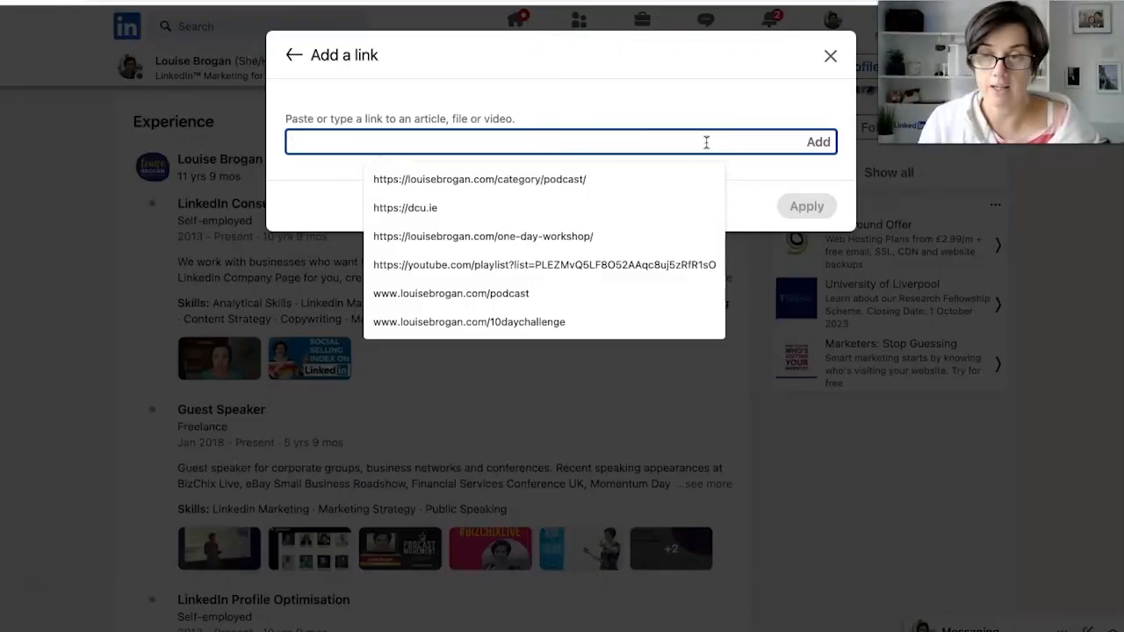
{"action": "type", "text": "ww"}
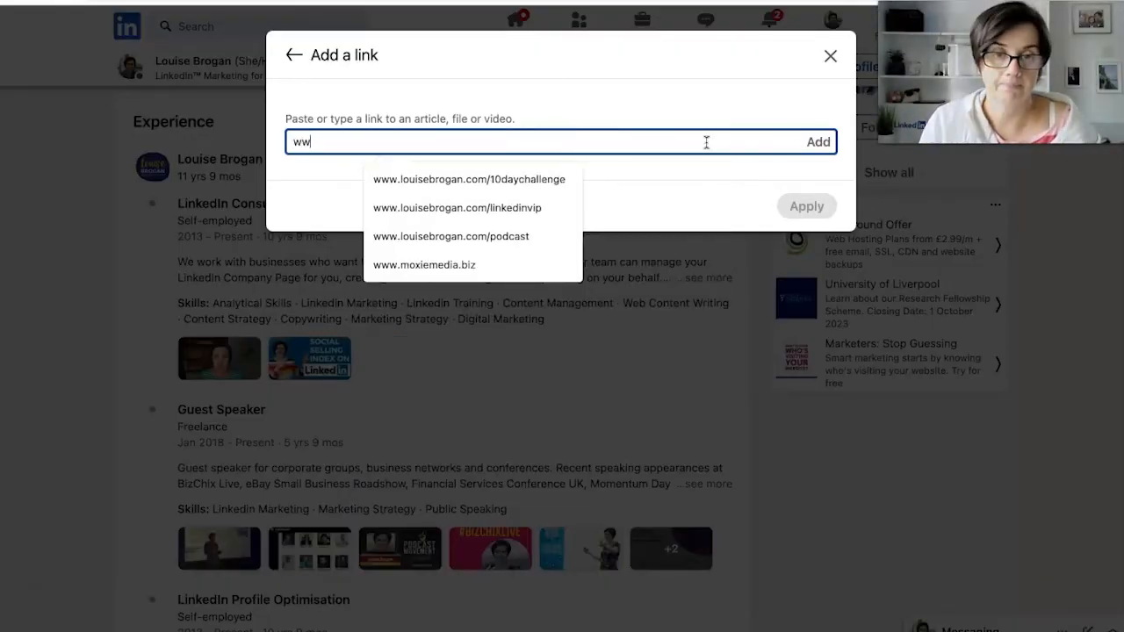
{"action": "type", "text": "www.youtube.c"}
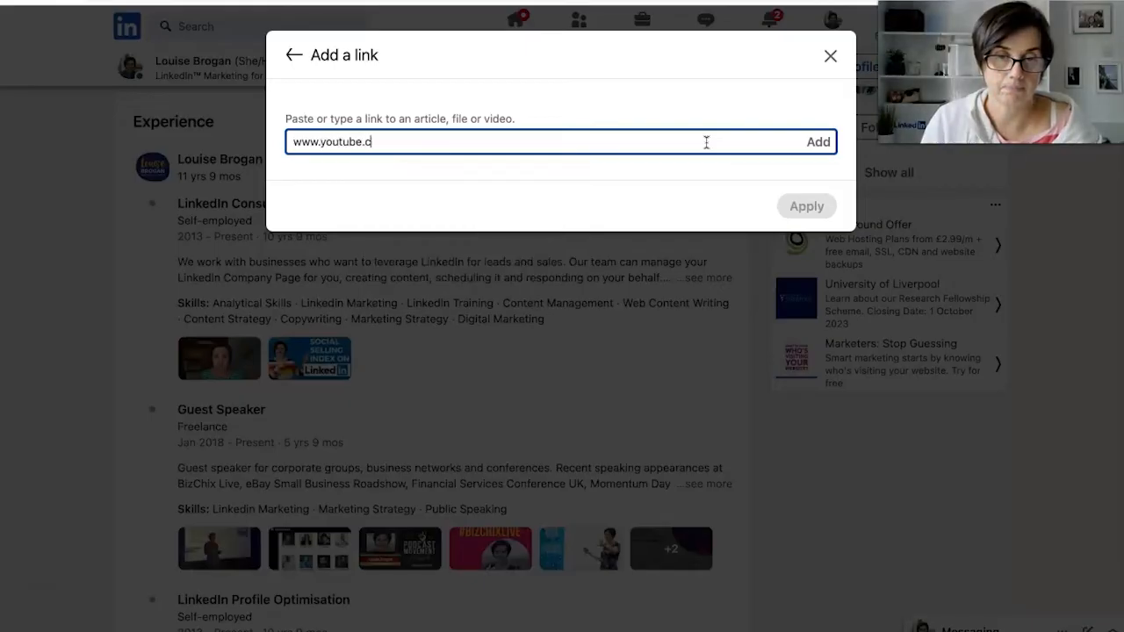
{"action": "type", "text": "om/c."}
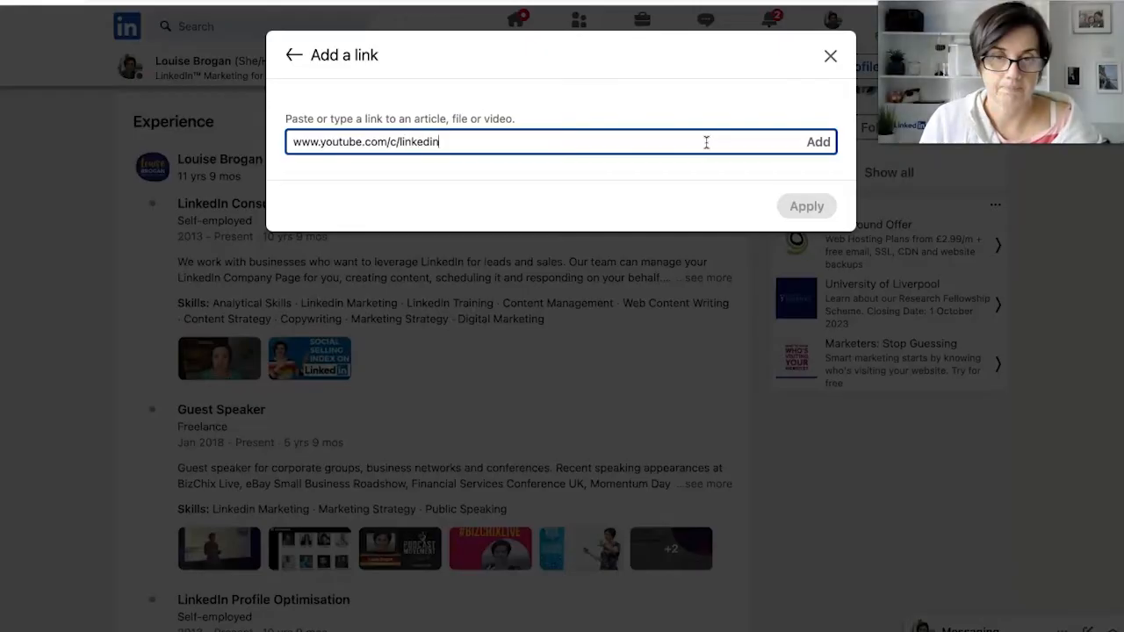
{"action": "type", "text": "with"}
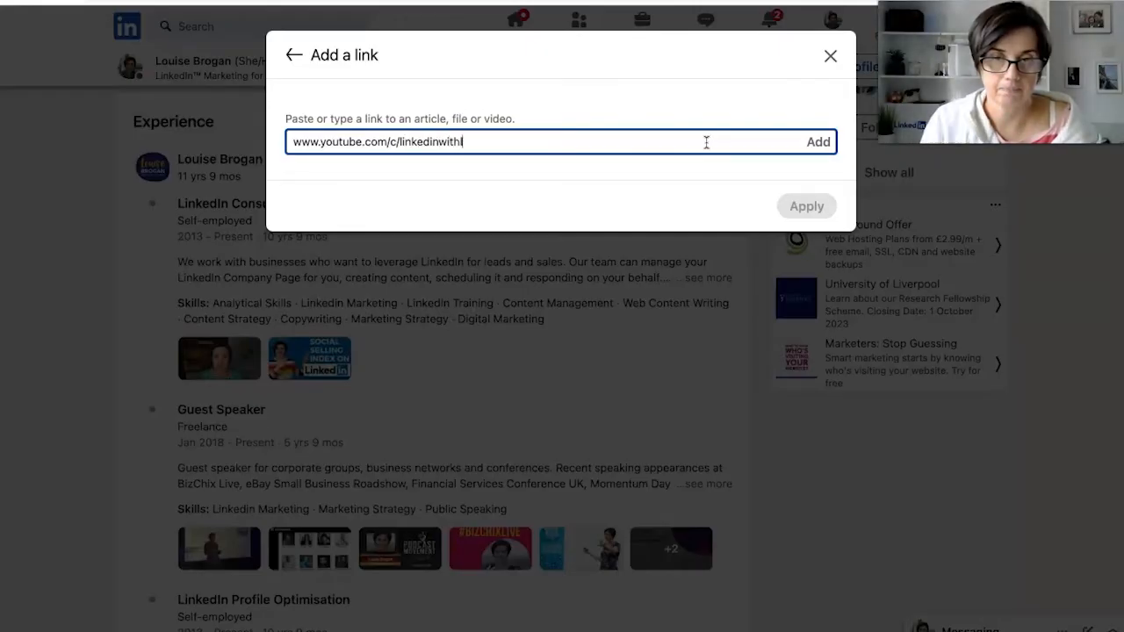
{"action": "type", "text": "louise"}
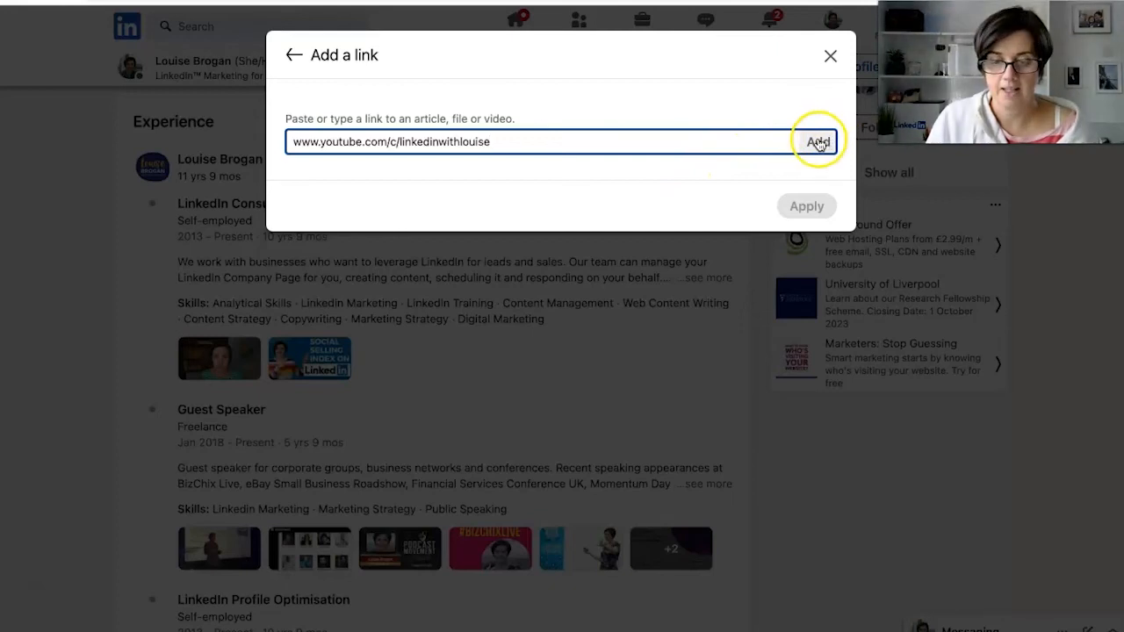
Fetch the YouTube link's details, describe it starting 'Linked', and attach it as media
{"action": "left_click", "coordinate": [819, 140]}
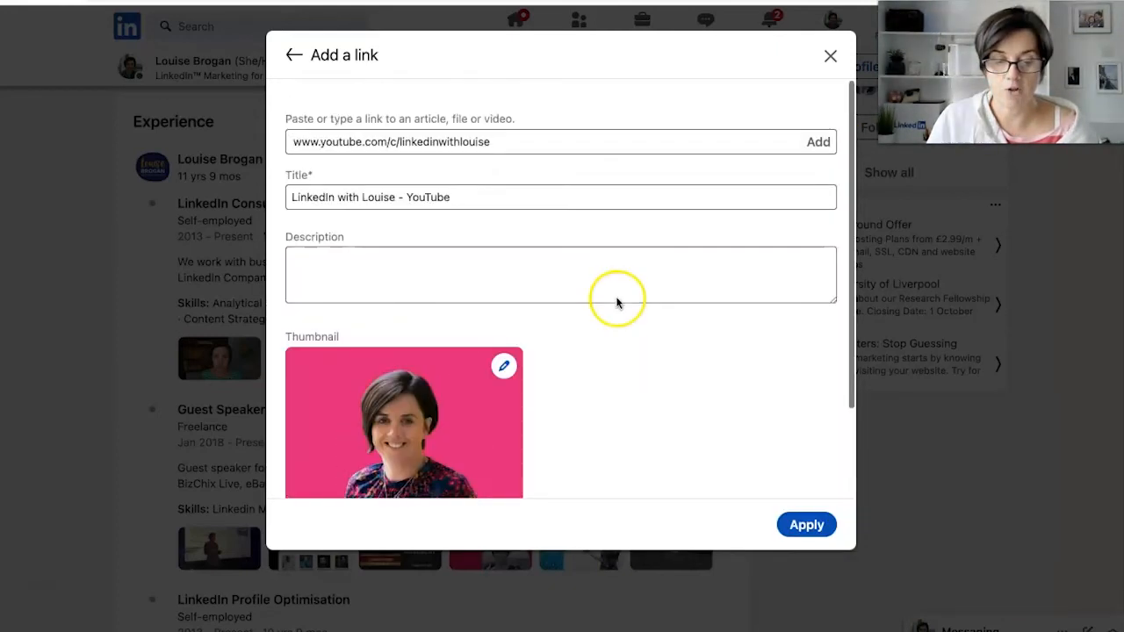
{"action": "left_click", "coordinate": [544, 265]}
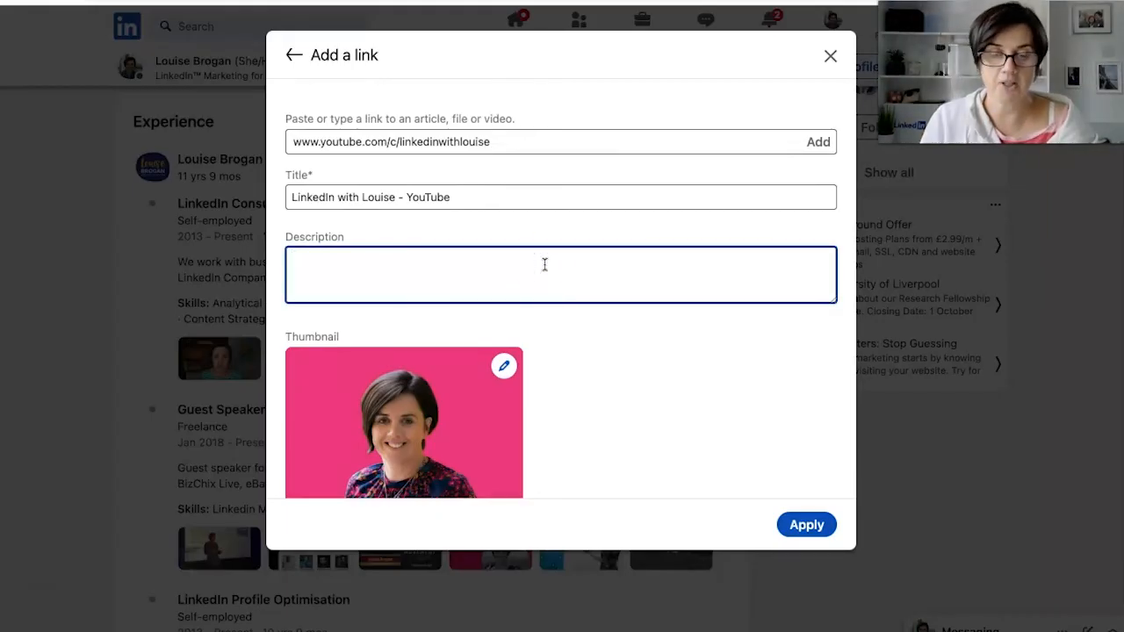
{"action": "type", "text": "LinkedIn with Louise YouTube - tutorials, how-to videos and livestreaming"}
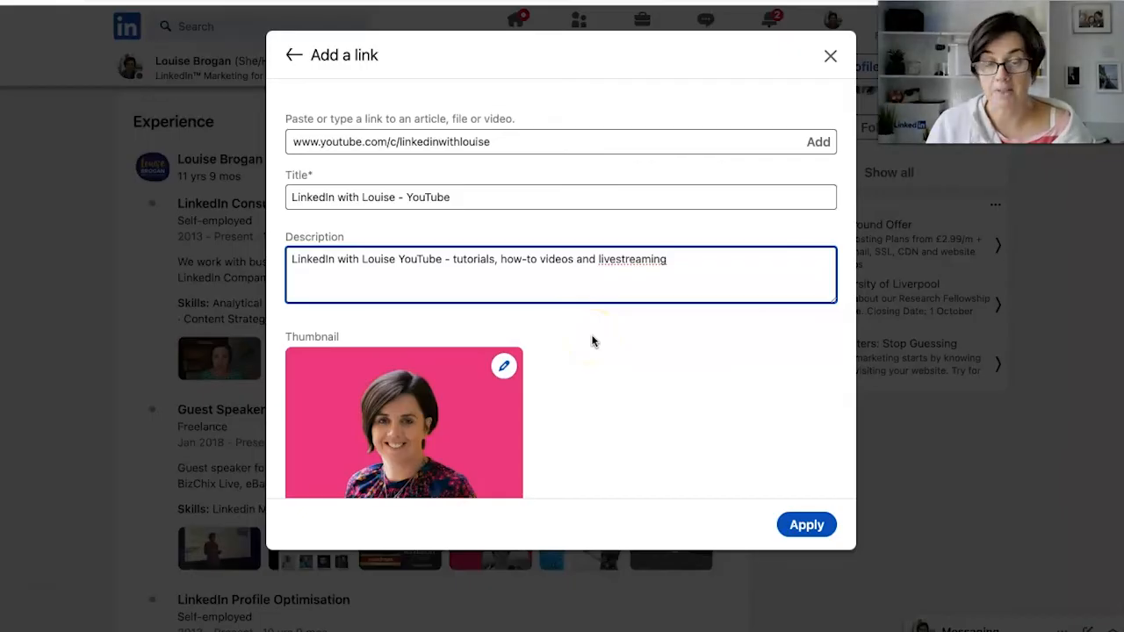
{"action": "mouse_move", "coordinate": [632, 352]}
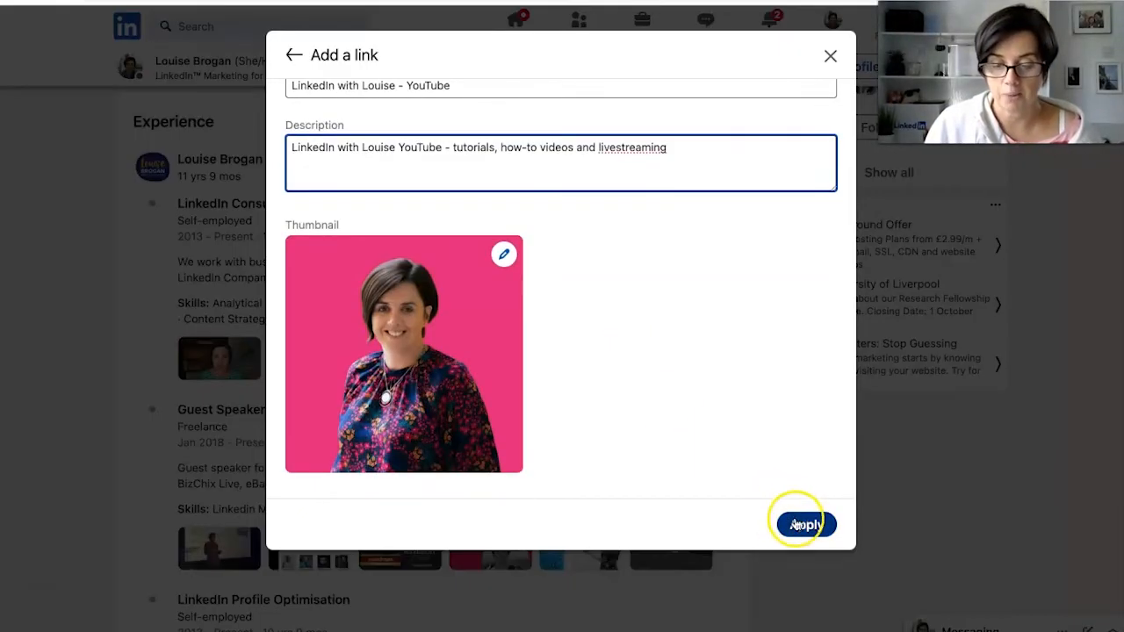
{"action": "left_click", "coordinate": [805, 523]}
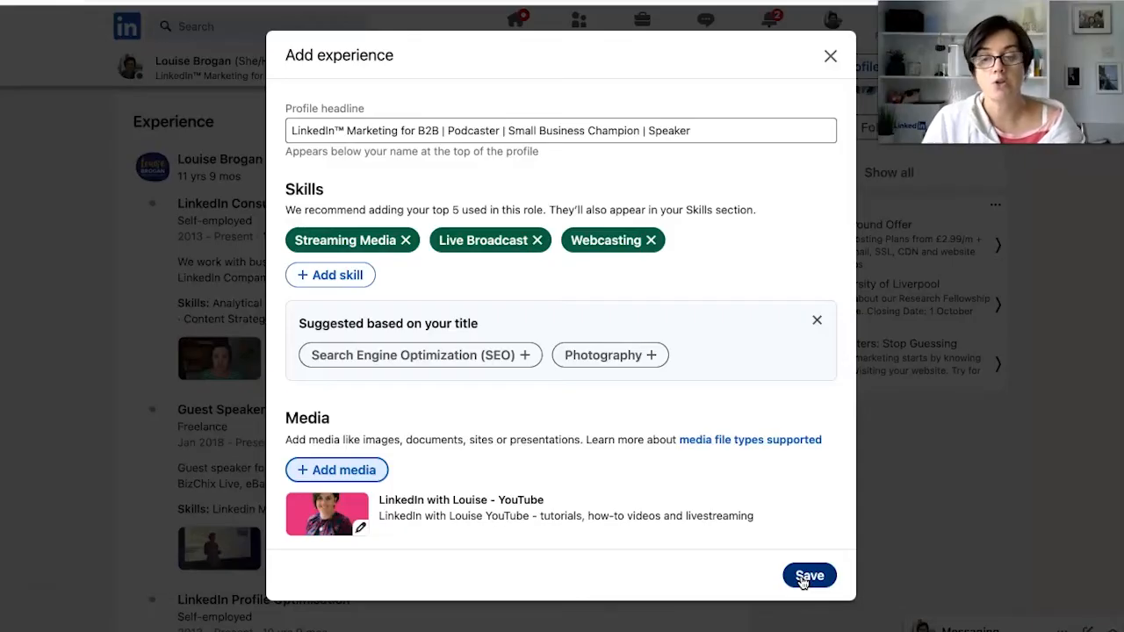
Save the new position, skip sharing it with the network, and review the Experience list
{"action": "left_click", "coordinate": [810, 576]}
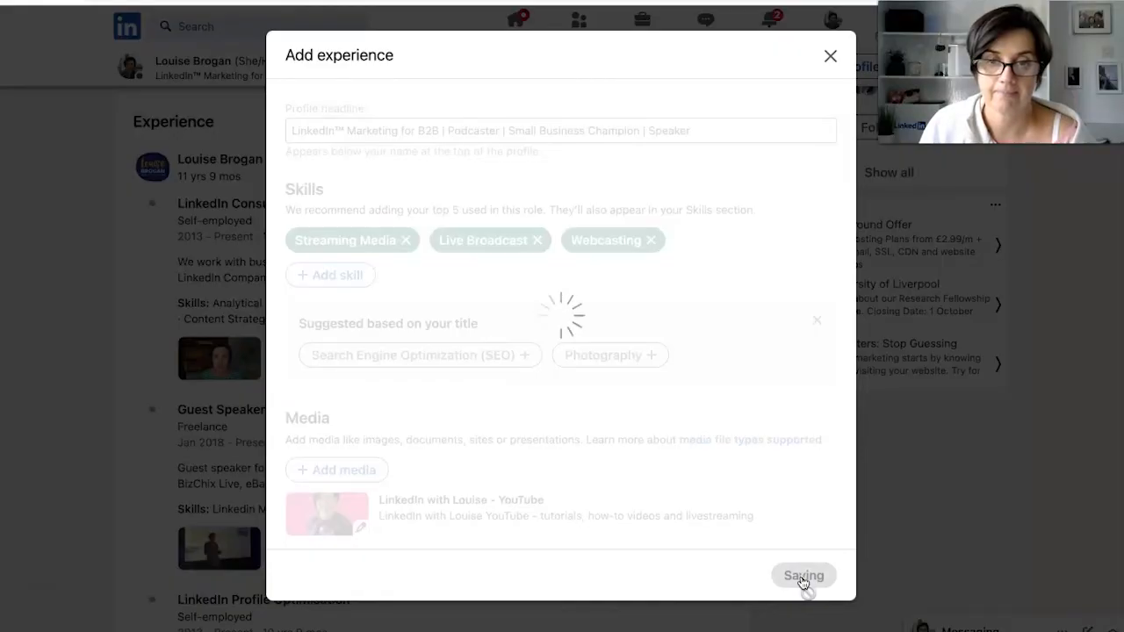
{"action": "left_click", "coordinate": [805, 576]}
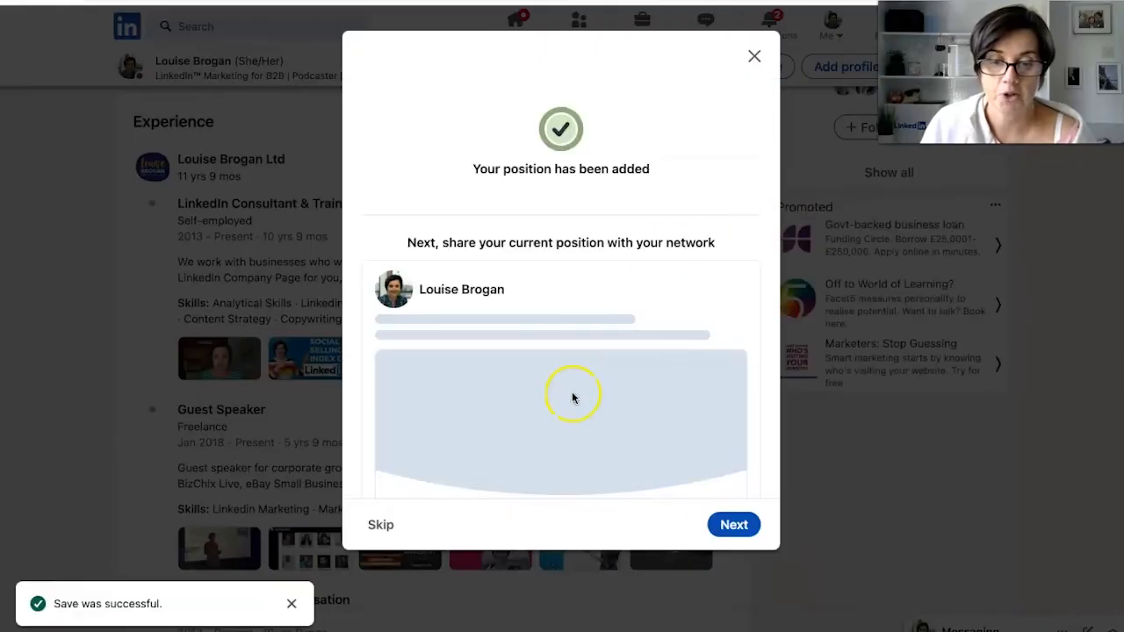
{"action": "mouse_move", "coordinate": [727, 17]}
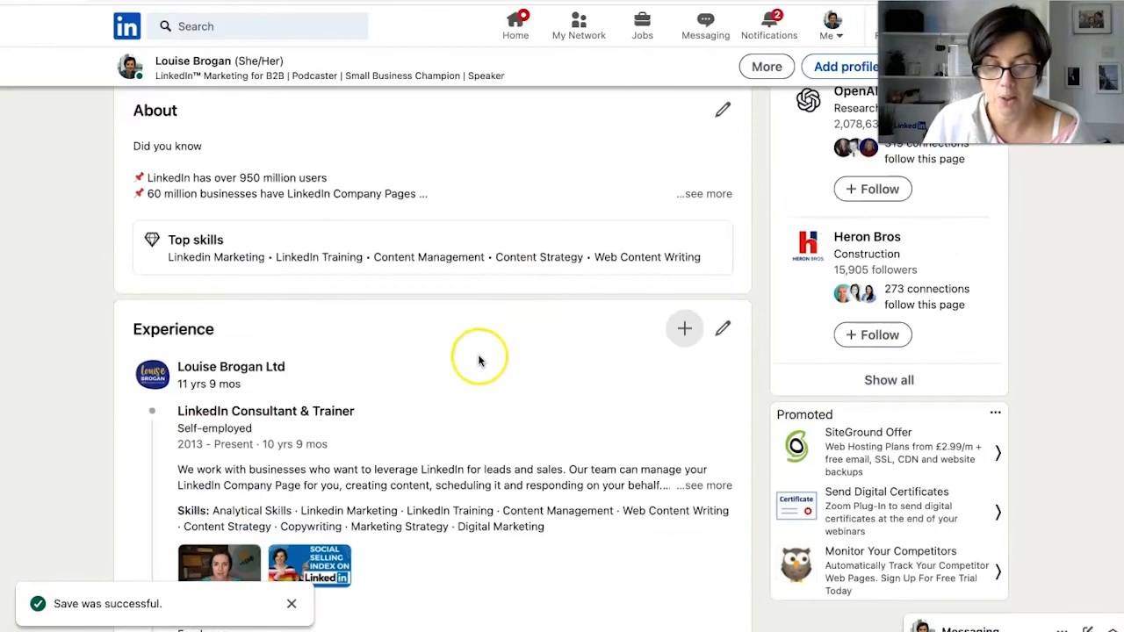
{"action": "scroll", "scroll_direction": "down", "scroll_amount": 3}
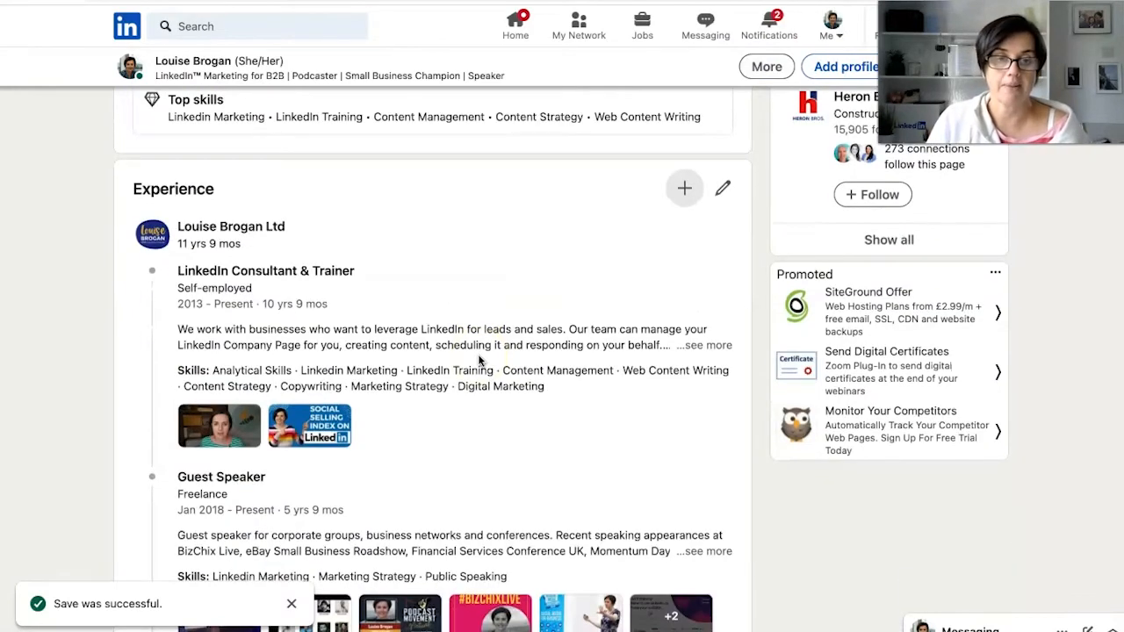
{"action": "scroll", "scroll_direction": "down", "scroll_amount": 3}
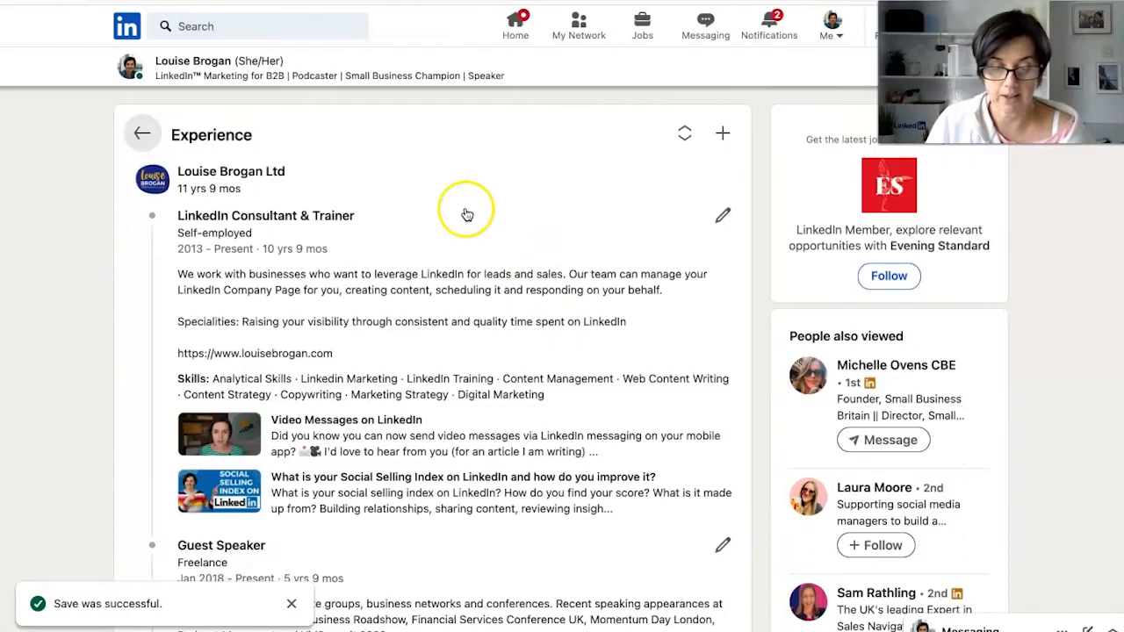
{"action": "mouse_move", "coordinate": [365, 239]}
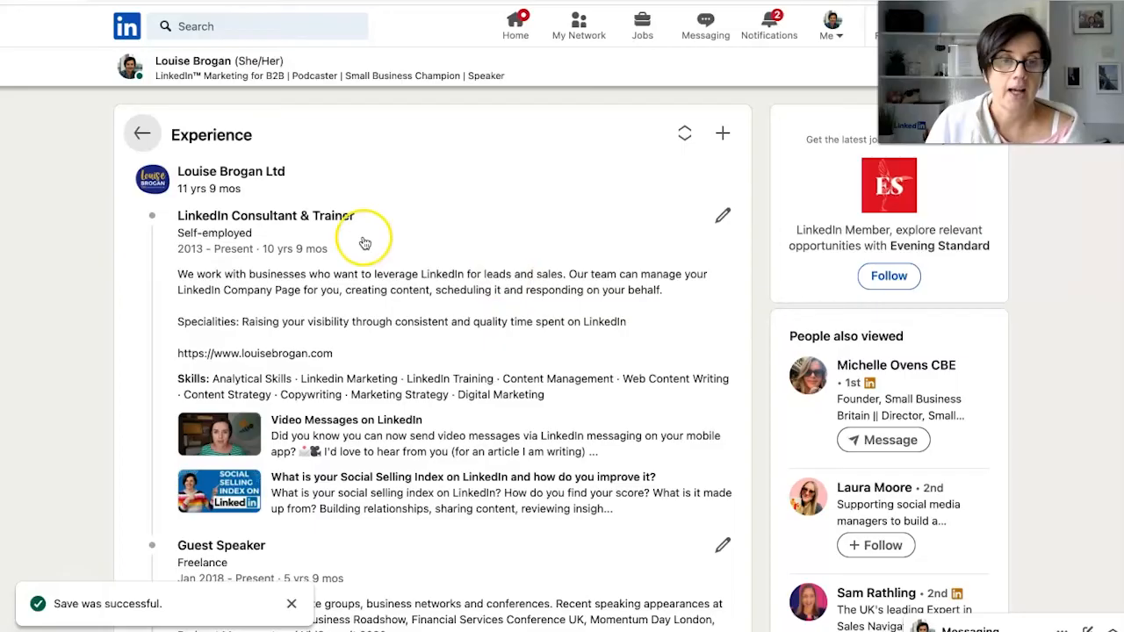
{"action": "scroll", "scroll_direction": "down", "scroll_amount": 3}
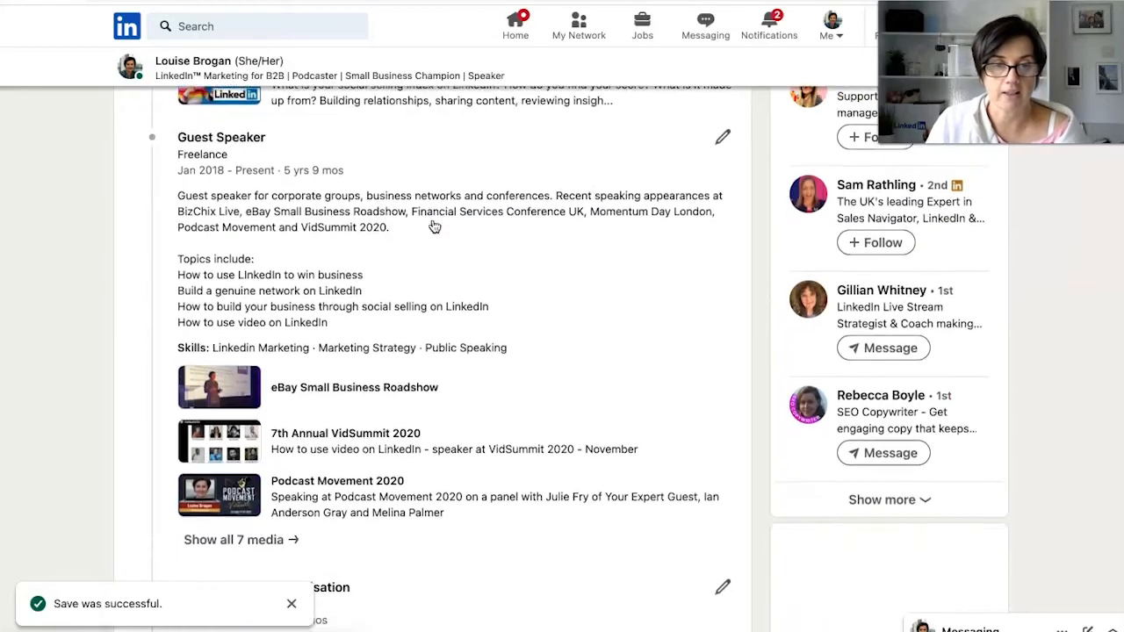
{"action": "scroll", "scroll_direction": "down", "scroll_amount": 3}
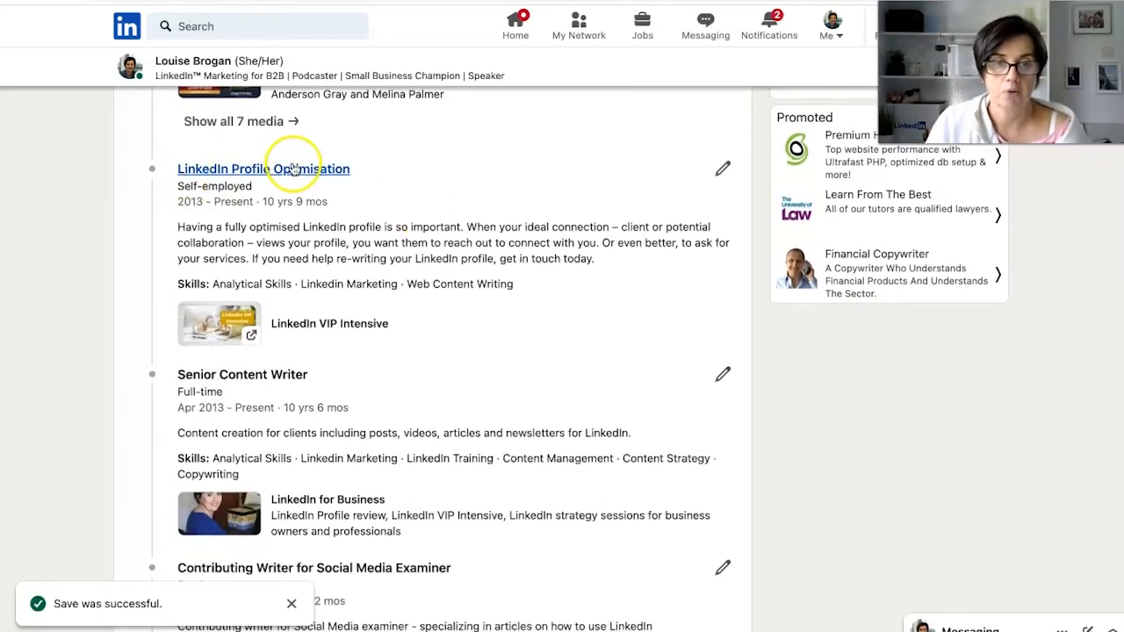
{"action": "scroll", "scroll_direction": "down", "scroll_amount": 3}
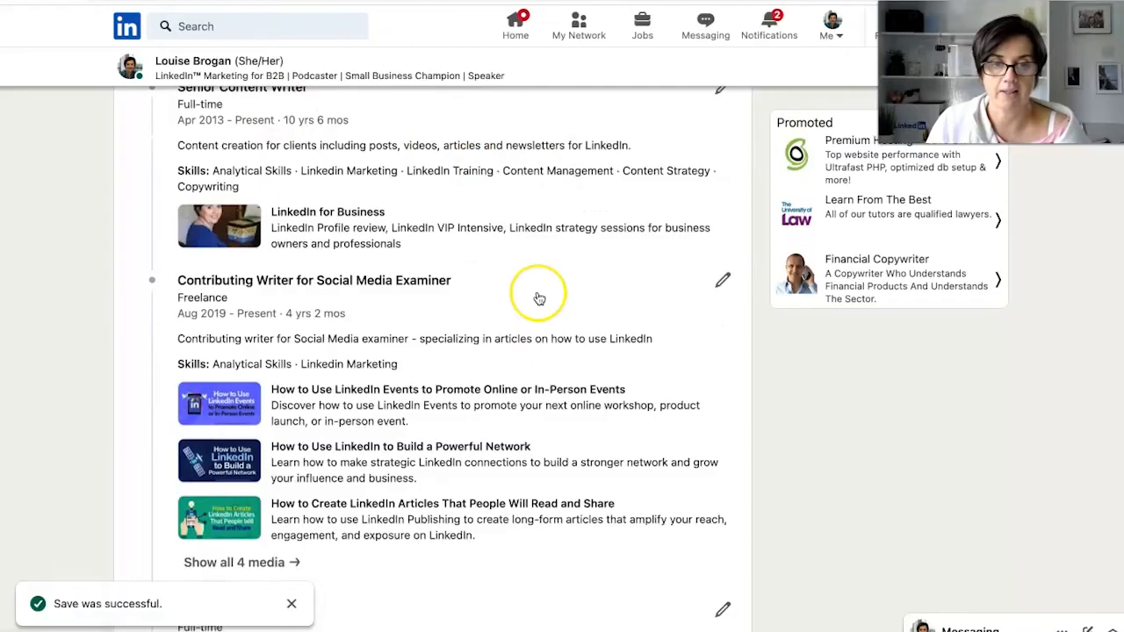
{"action": "scroll", "scroll_direction": "down", "scroll_amount": 3}
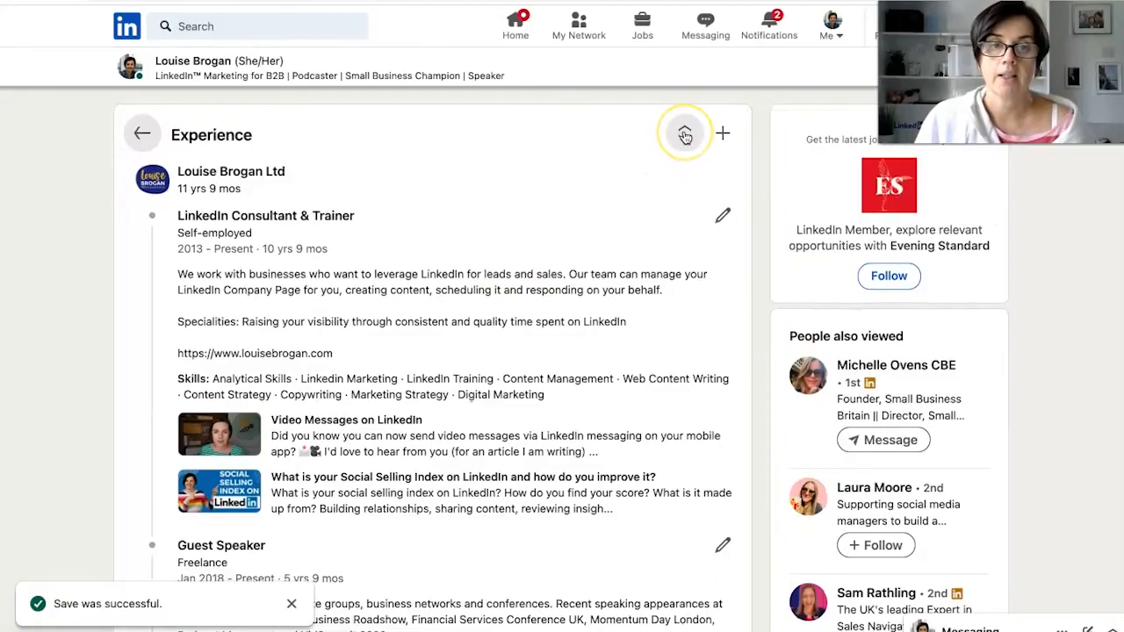
Reorder Experience so Podcast and YouTube Channel Host sits second, after LinkedIn Consultant & Trainer
{"action": "left_click", "coordinate": [685, 134]}
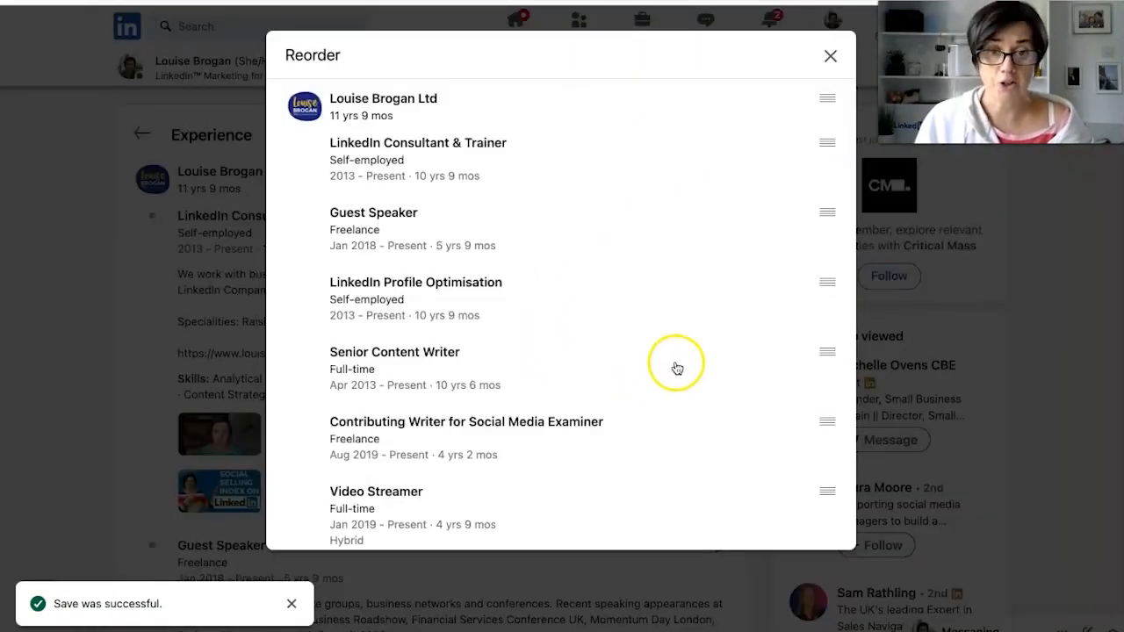
{"action": "scroll", "scroll_direction": "down", "scroll_amount": 3}
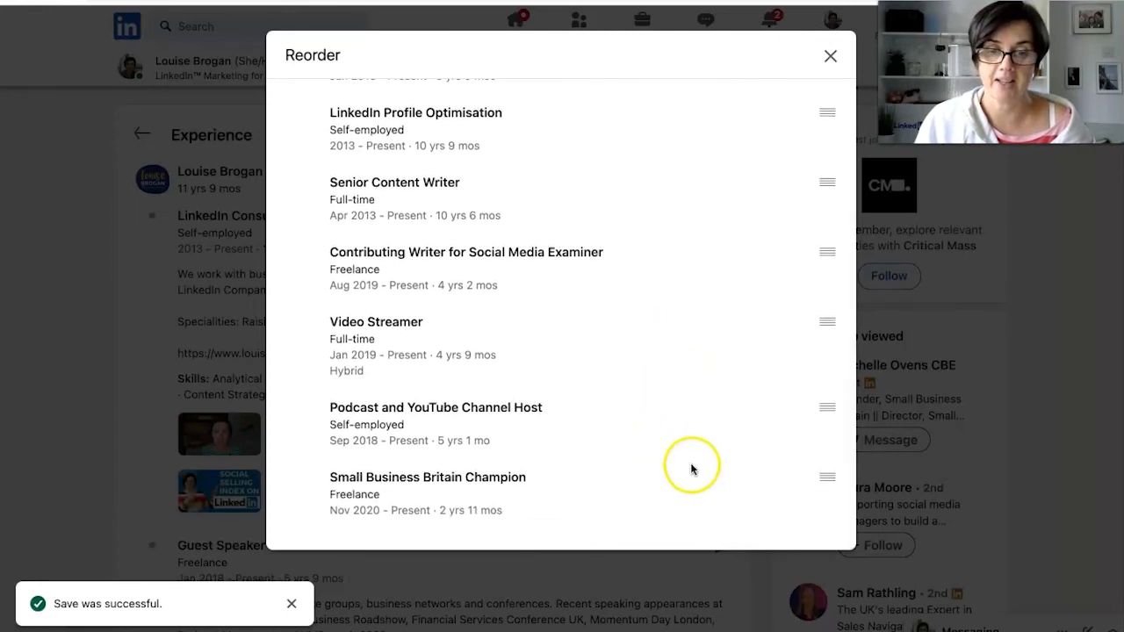
{"action": "mouse_move", "coordinate": [829, 407]}
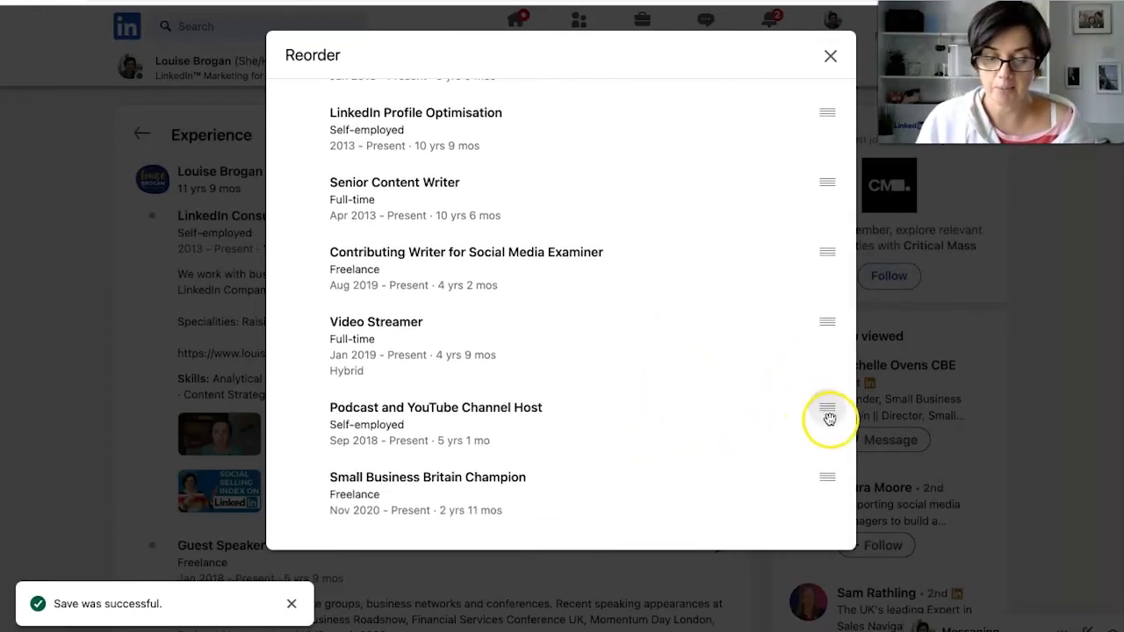
{"action": "left_click_drag", "start_coordinate": [825, 415], "coordinate": [805, 137]}
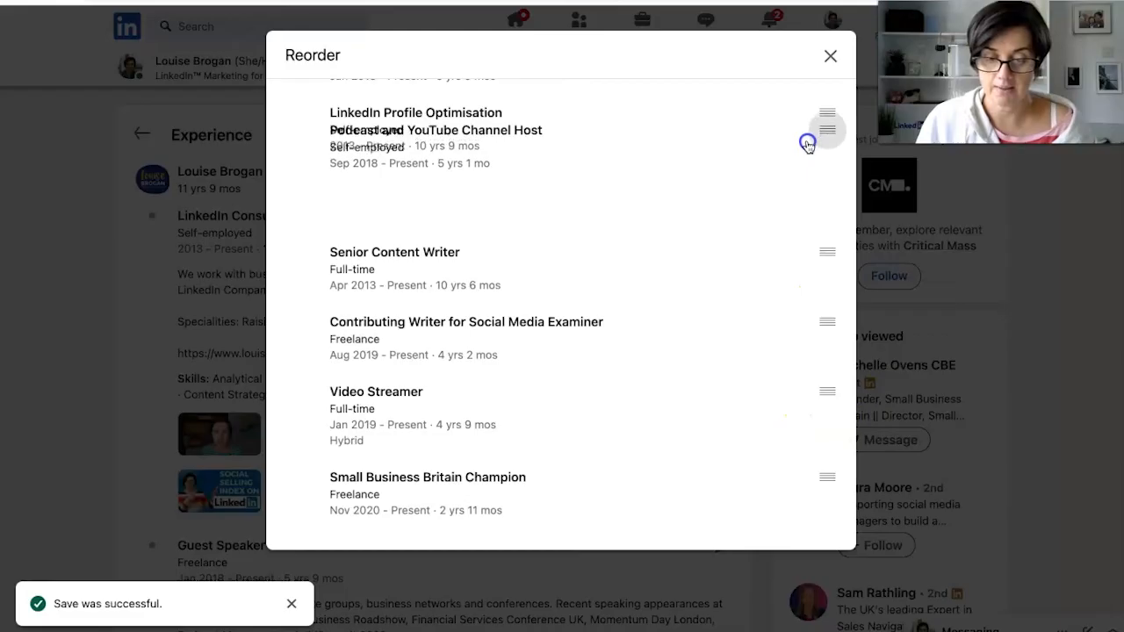
{"action": "left_click_drag", "start_coordinate": [826, 132], "coordinate": [826, 197]}
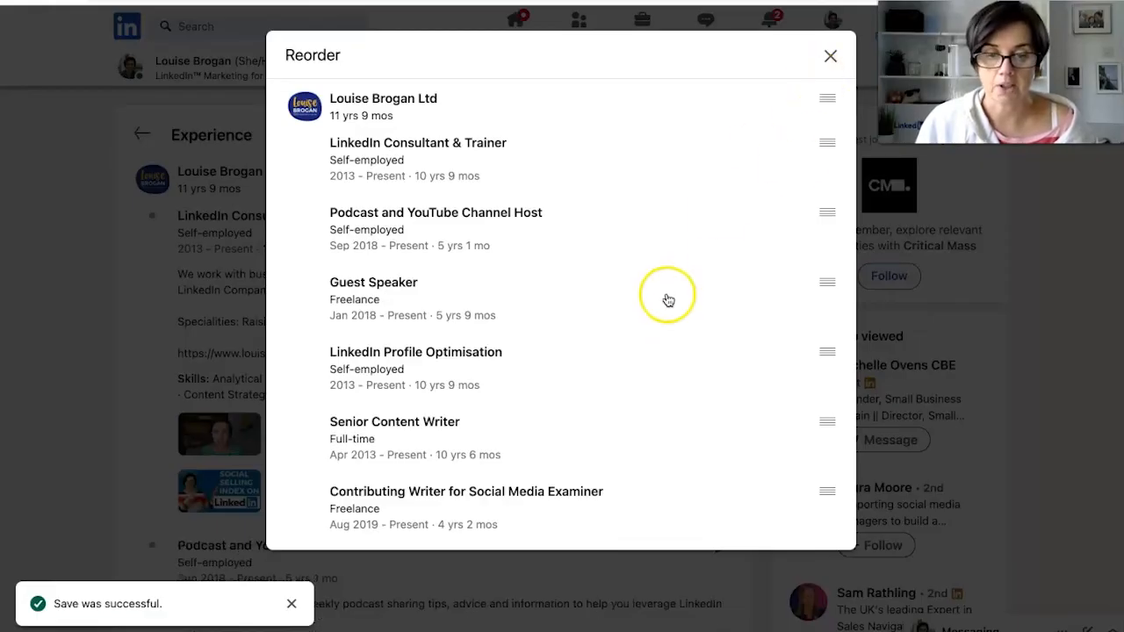
{"action": "left_click", "coordinate": [829, 55]}
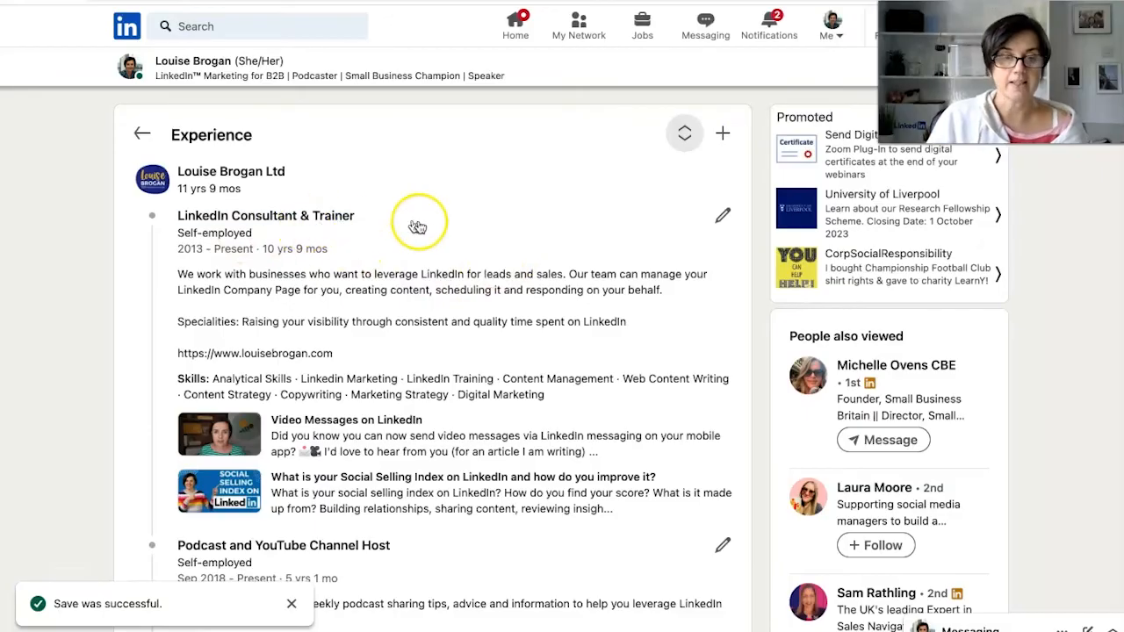
{"action": "scroll", "scroll_direction": "down", "scroll_amount": 3}
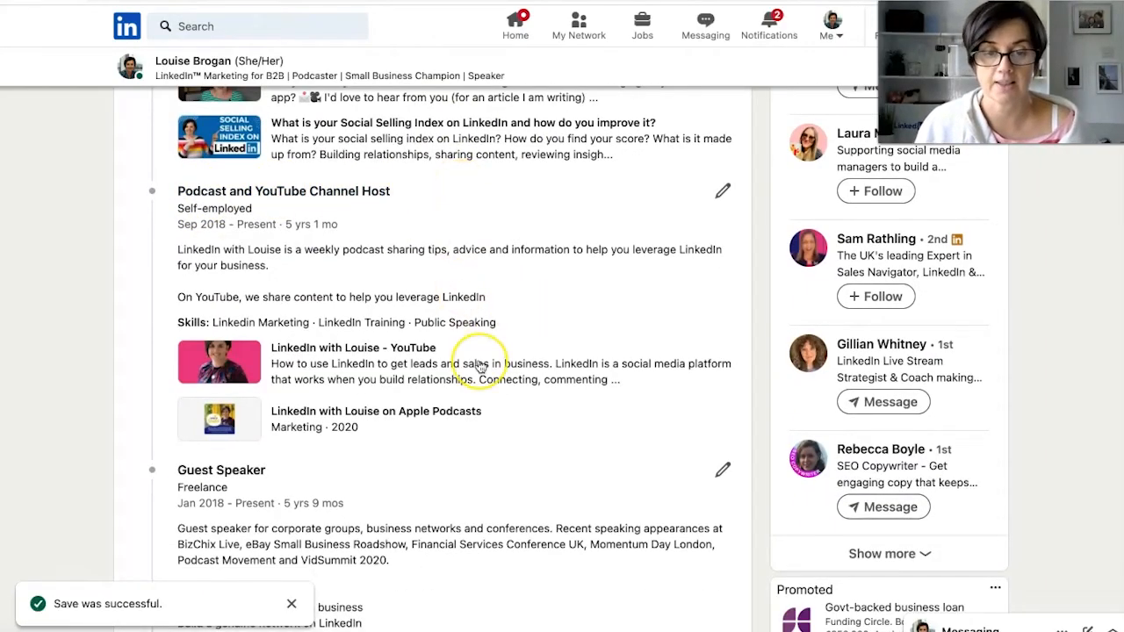
{"action": "scroll", "scroll_direction": "down", "scroll_amount": 3}
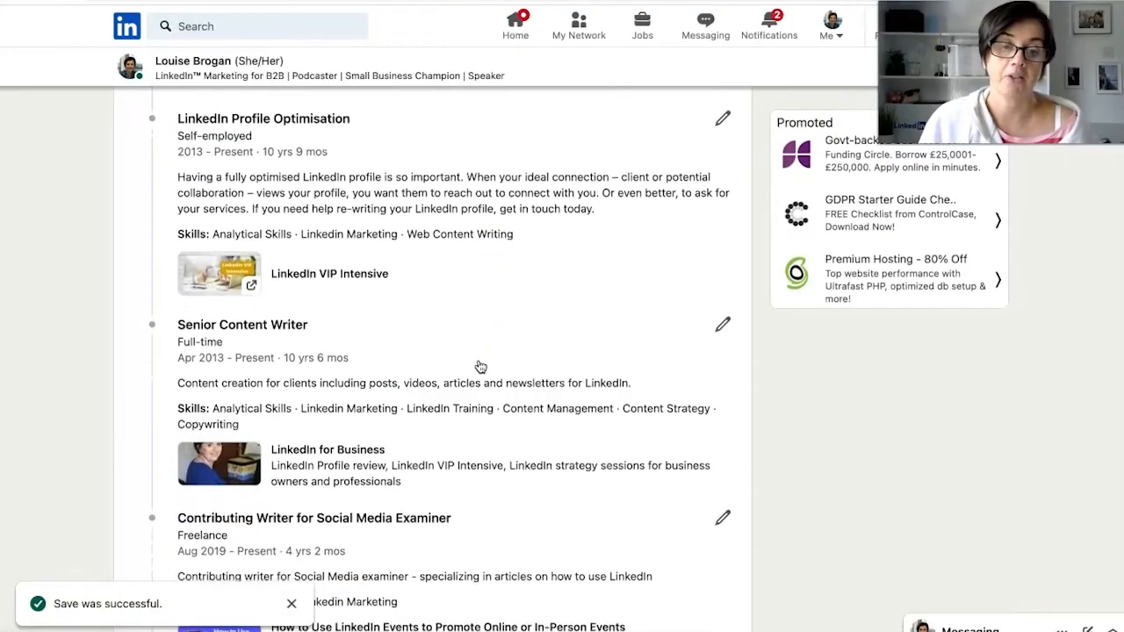
{"action": "scroll", "scroll_direction": "down", "scroll_amount": 3}
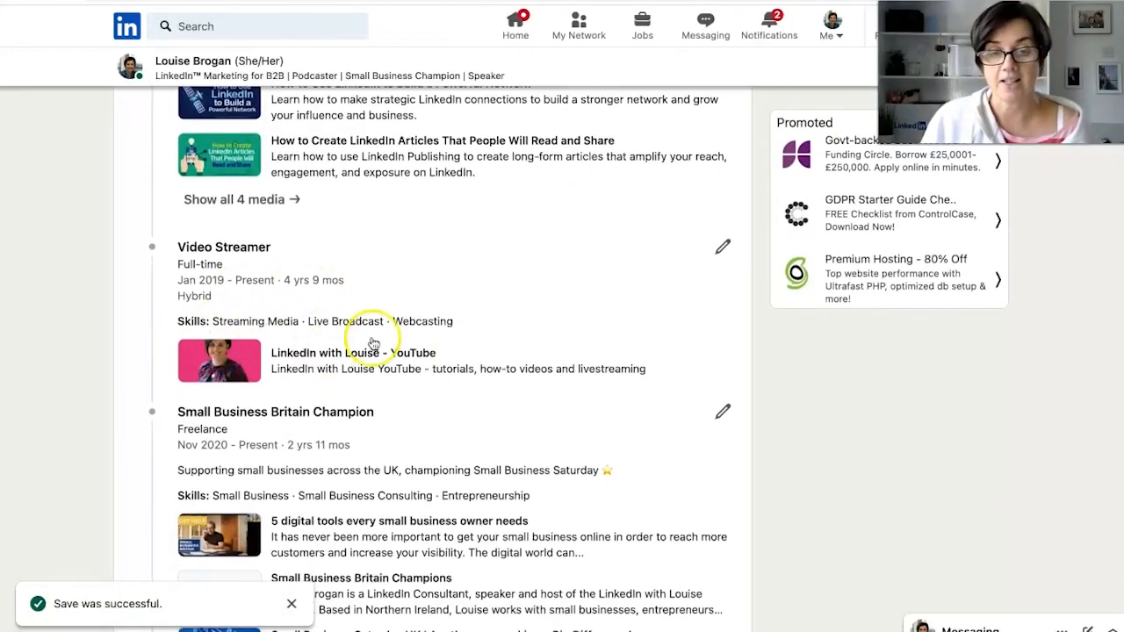
{"action": "scroll", "scroll_direction": "down", "scroll_amount": 3}
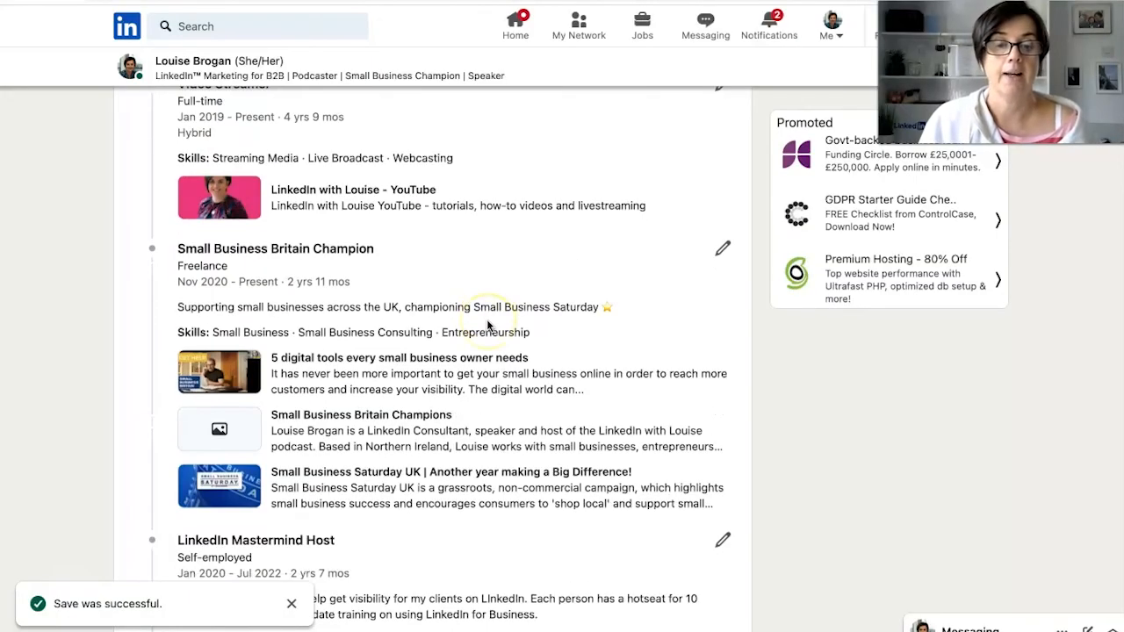
{"action": "scroll", "scroll_direction": "down", "scroll_amount": 3}
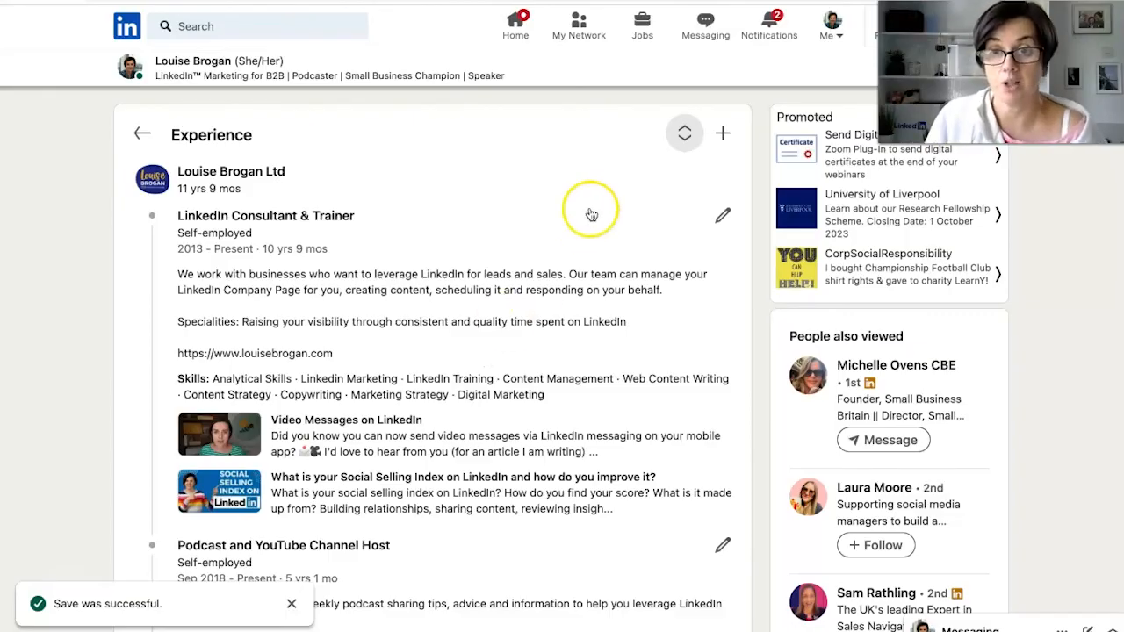
{"action": "mouse_move", "coordinate": [597, 204]}
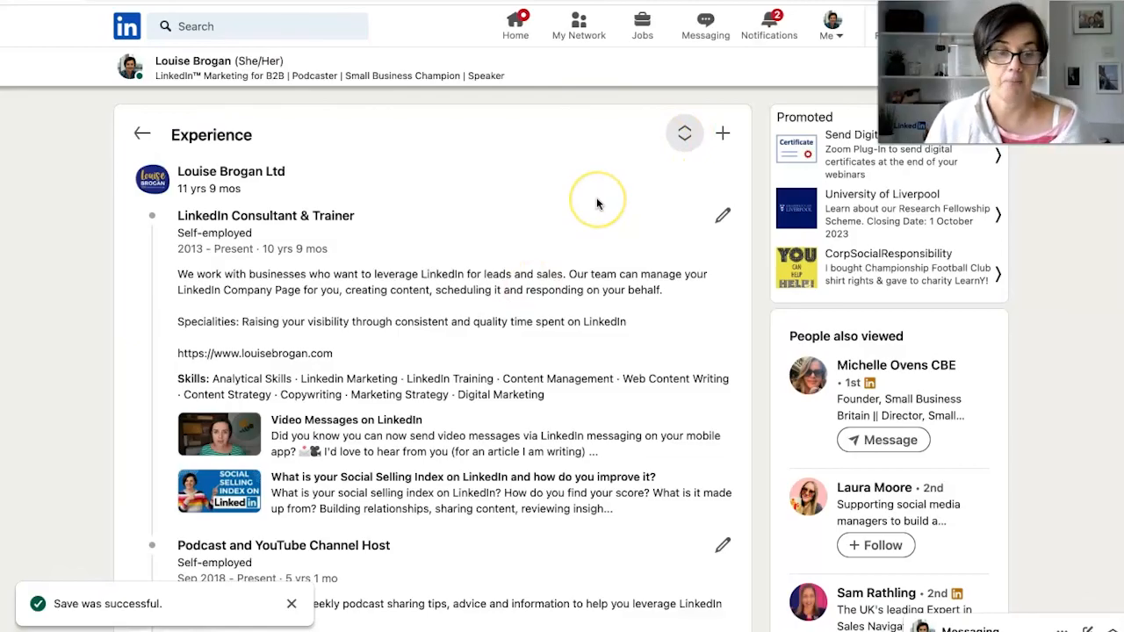
{"action": "mouse_move", "coordinate": [571, 264]}
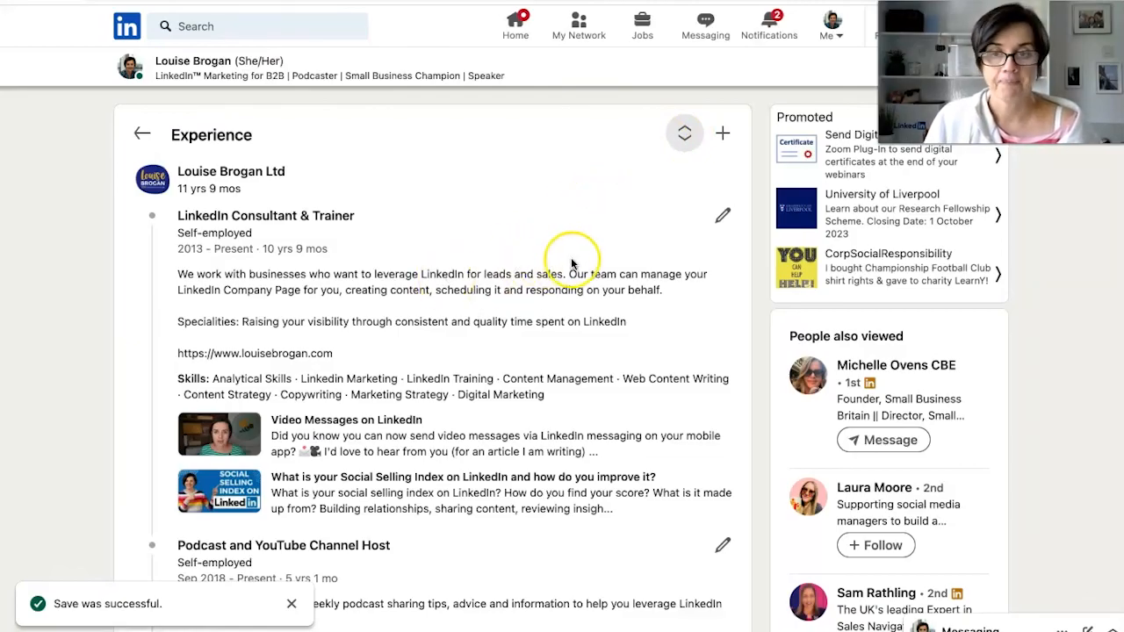
{"action": "mouse_move", "coordinate": [530, 265]}
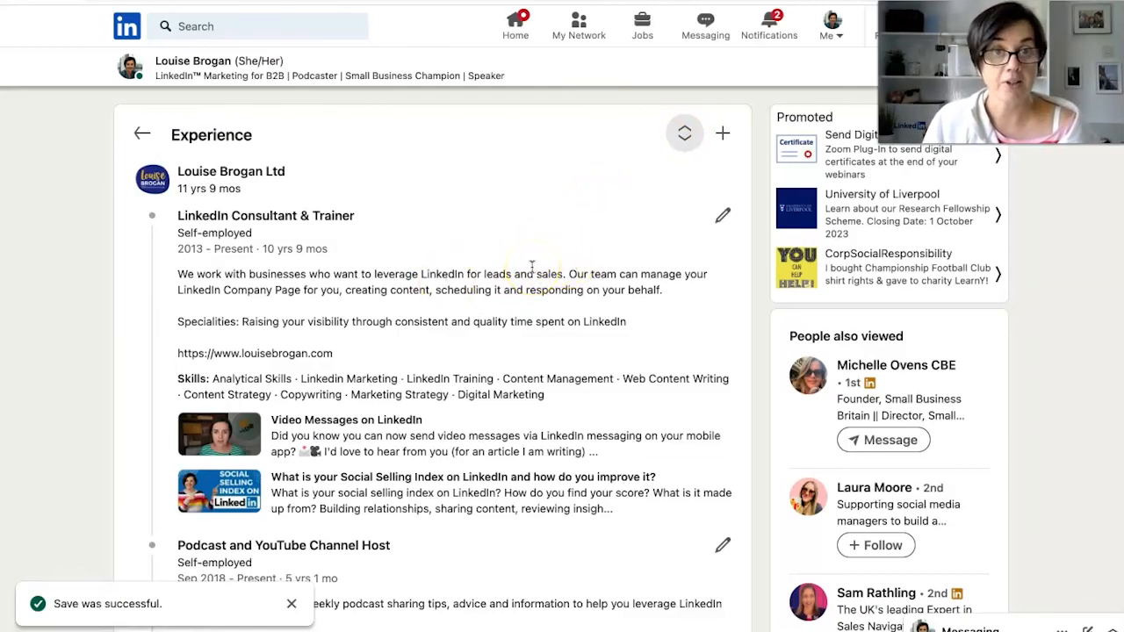